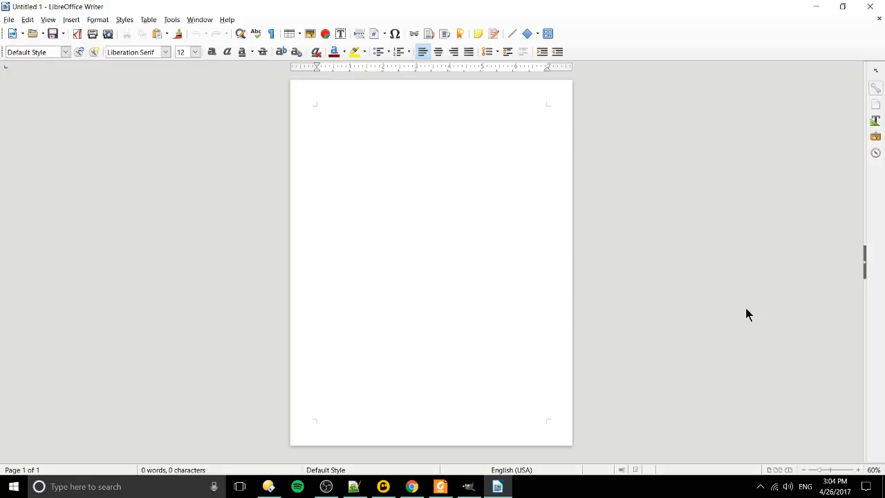
- Place the insertion point at the top of the blank page
left_click(315, 108)
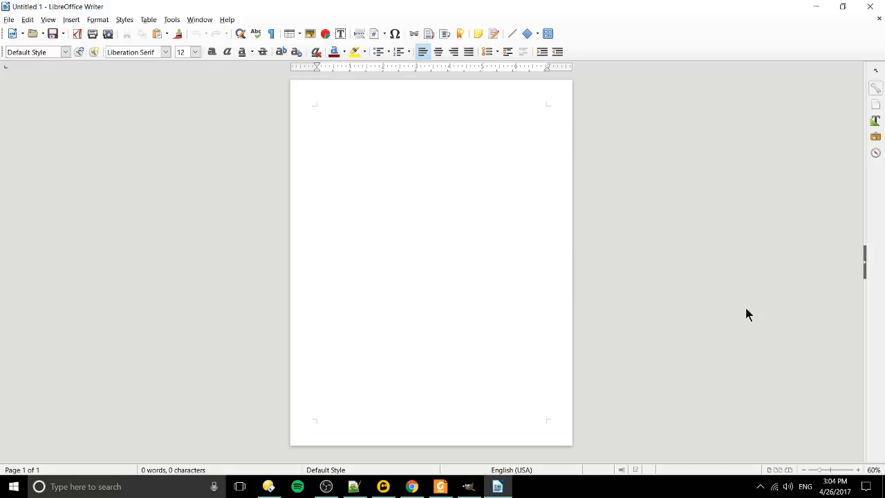
left_click(315, 108)
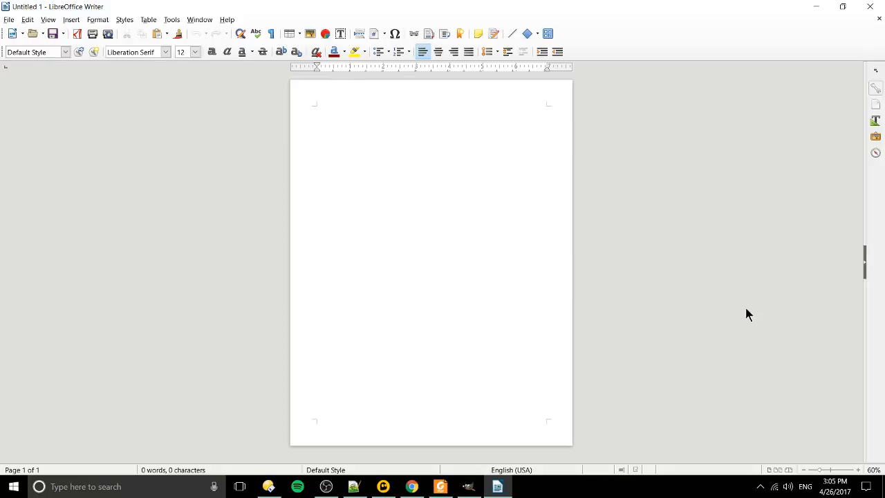
mouse_move(432, 141)
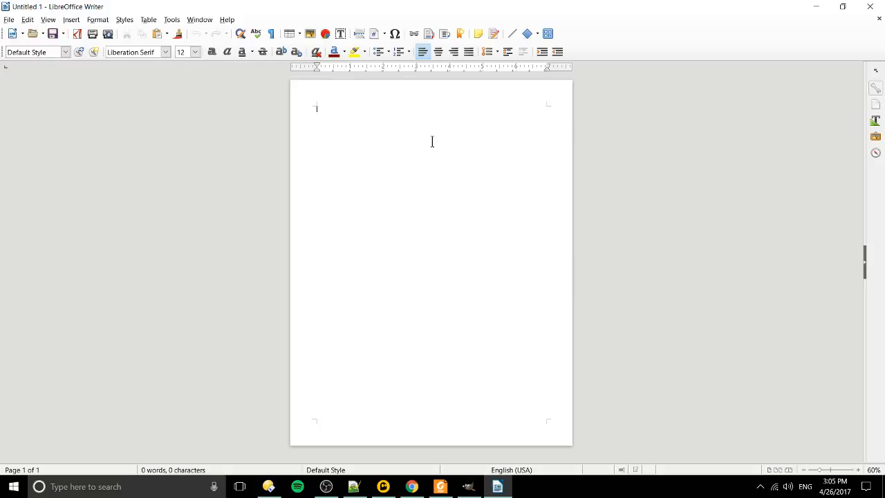
mouse_move(78, 33)
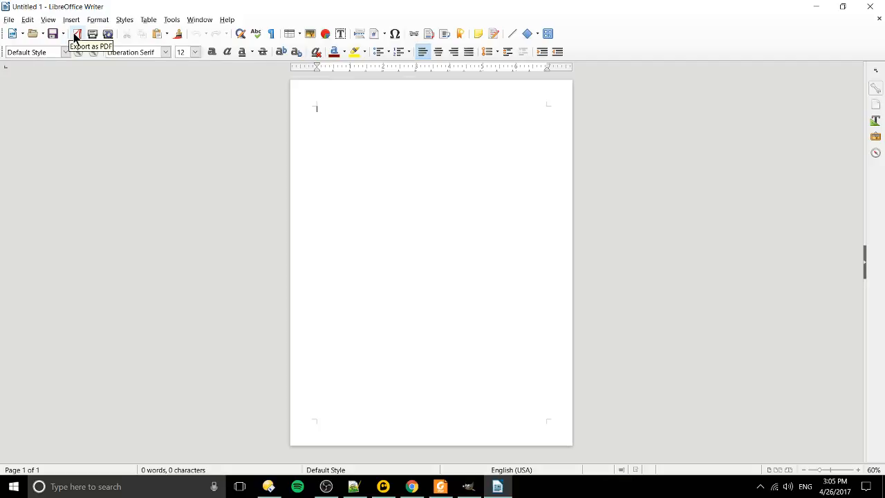
mouse_move(76, 39)
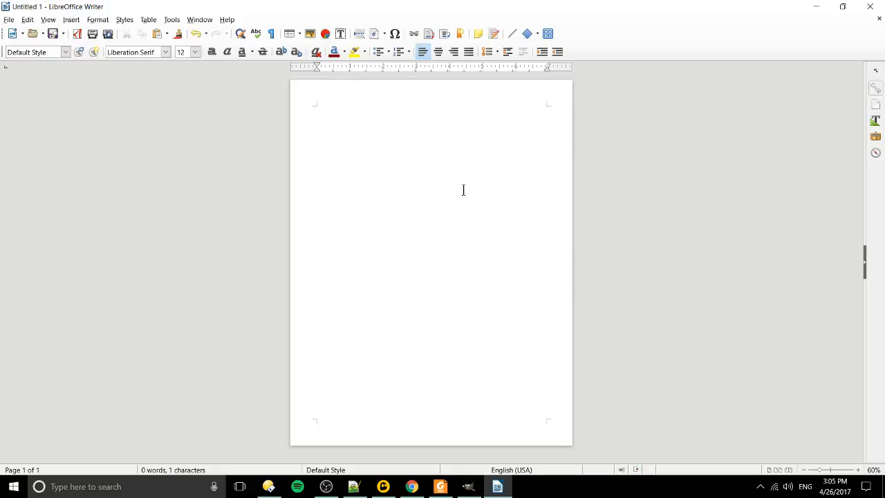
left_click(333, 108)
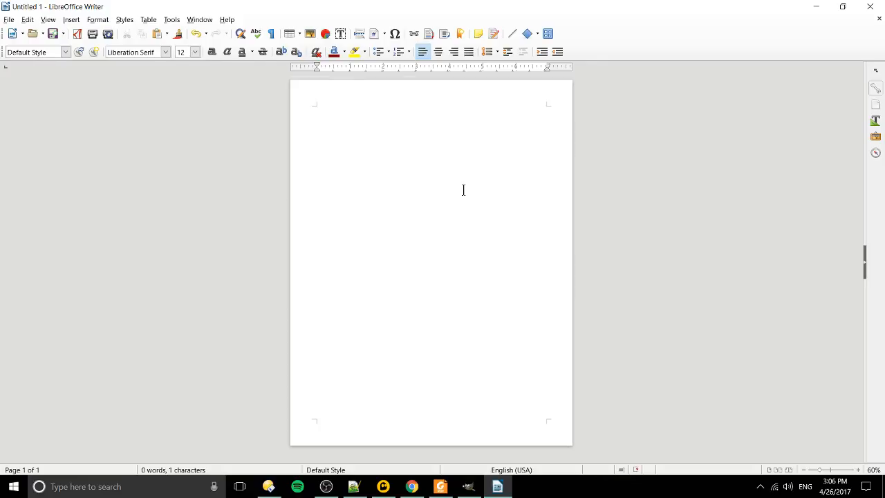
left_click(315, 108)
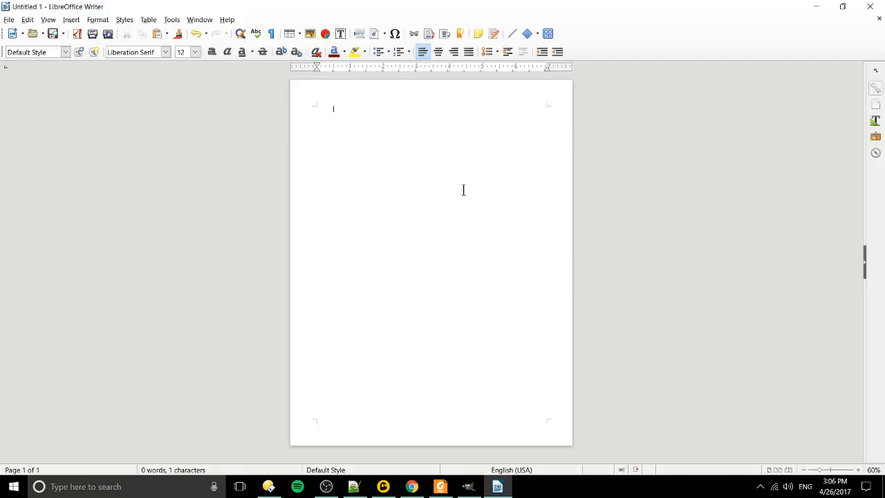
- Write 'Libre Office is the greatest free office package there on the market today.'
type("Libre Office")
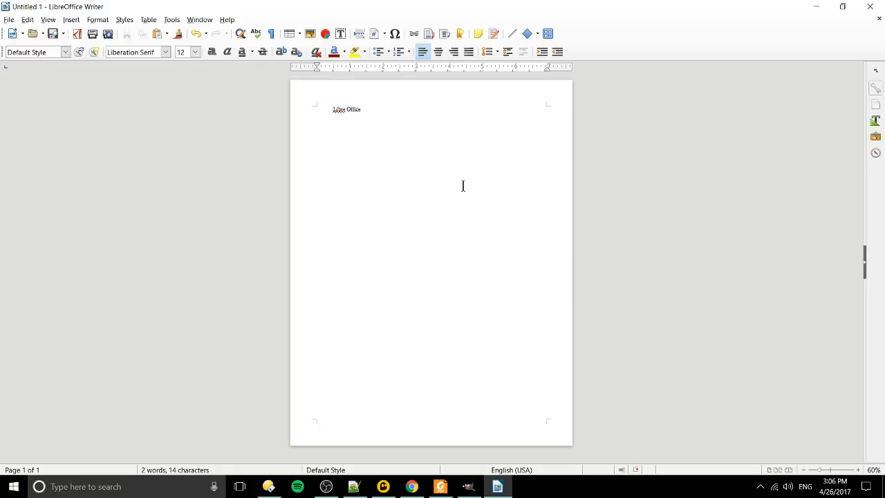
type("is the greatest")
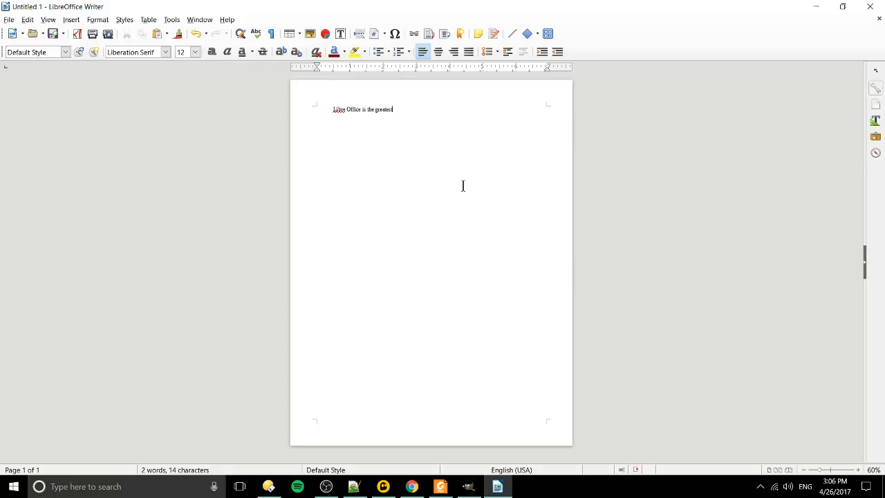
type("free office package ou")
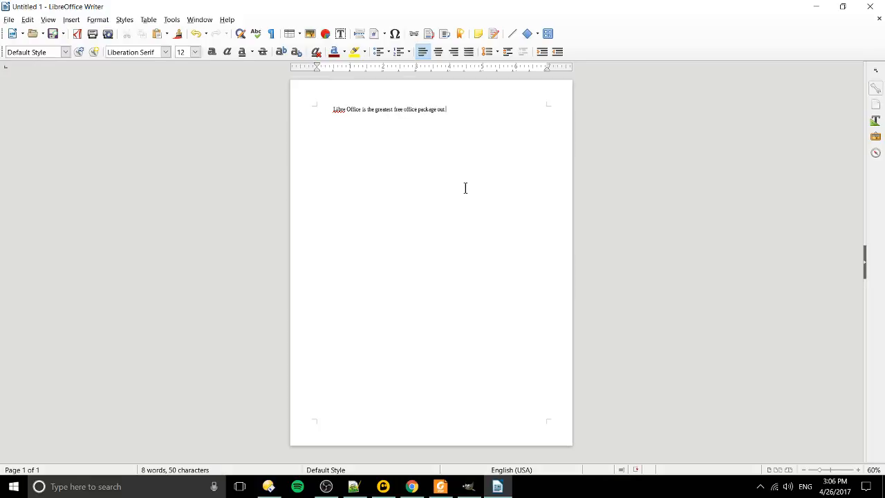
type("there on the market")
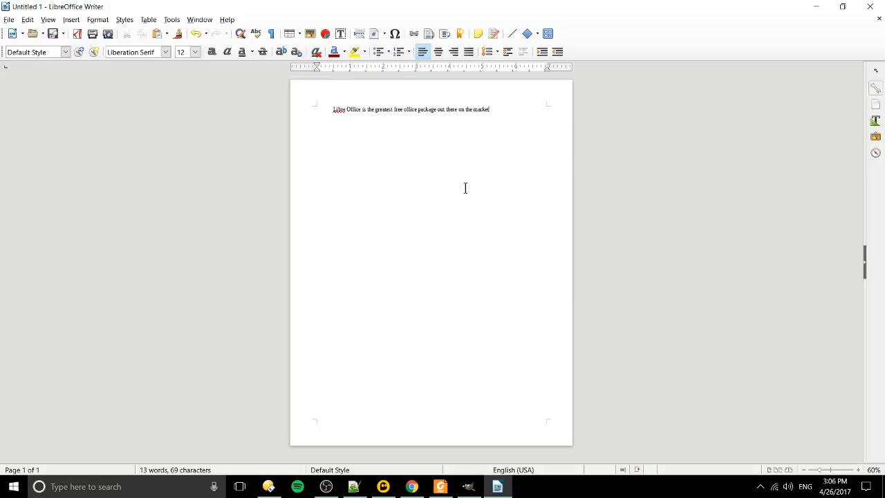
type("today.")
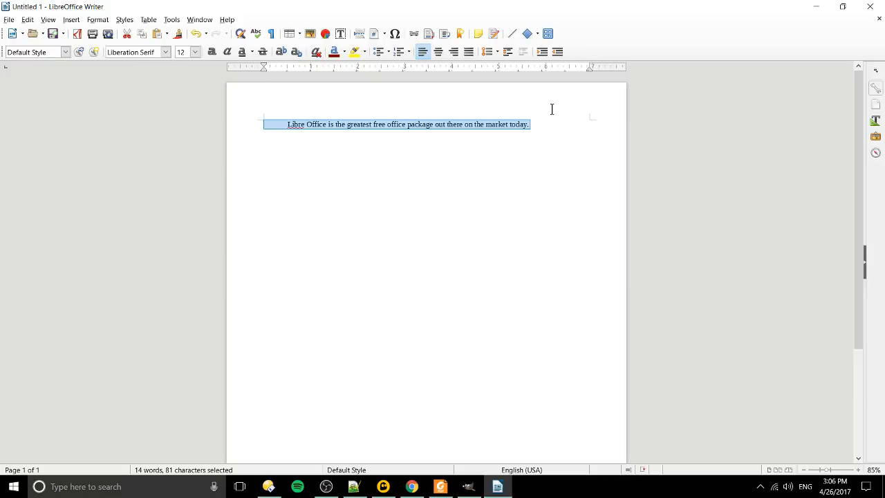
mouse_move(557, 111)
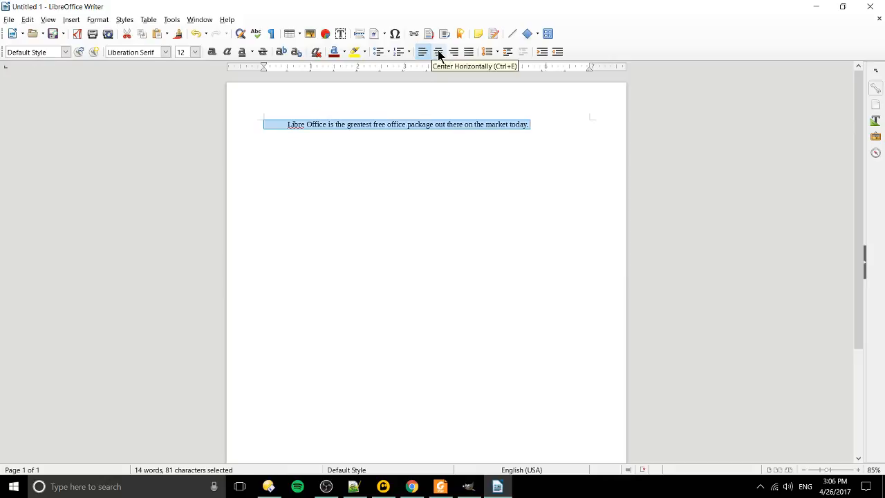
mouse_move(440, 51)
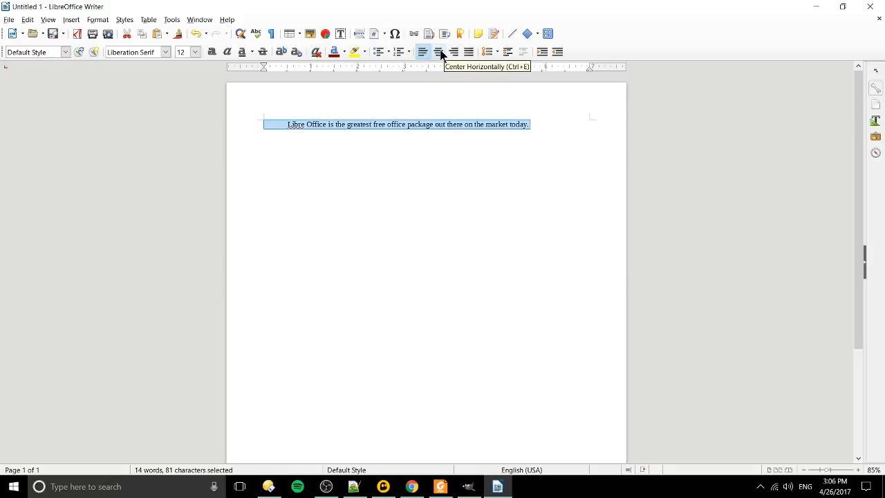
- Center and bold the sentence, then add a 'TITLE OF THE DOCUMENT' line above it
left_click(440, 52)
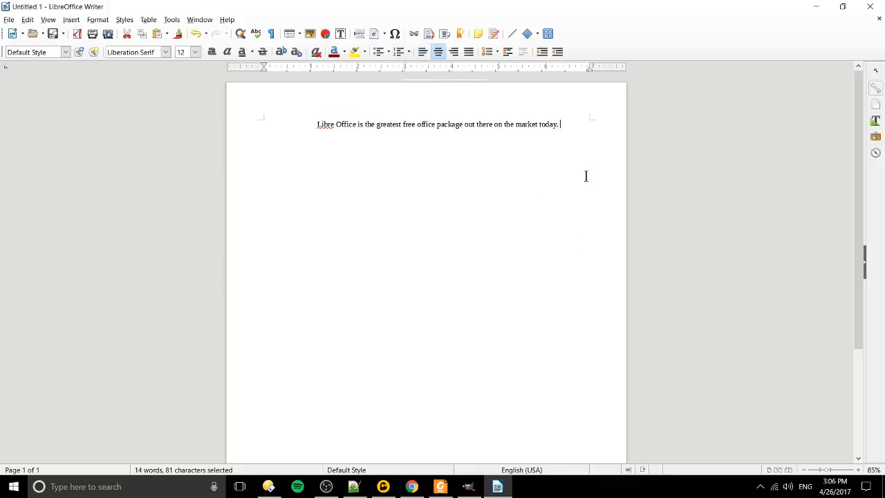
left_click(227, 51)
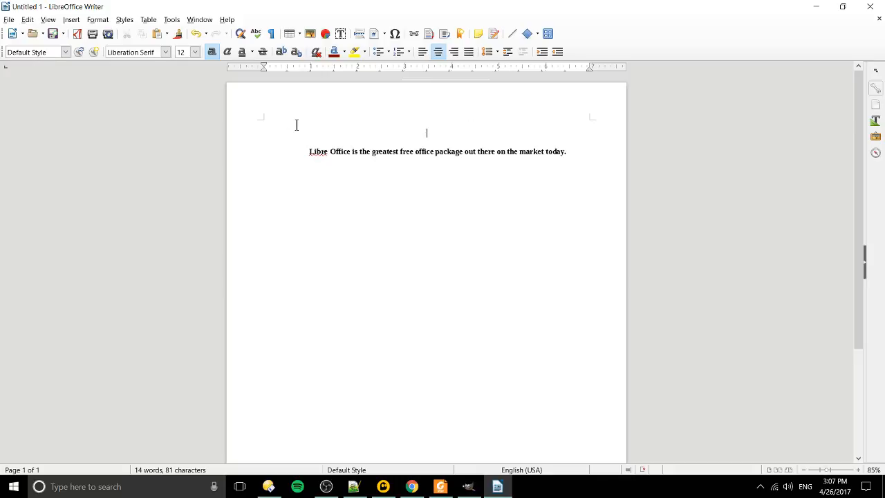
type("TITLE OF THE DOCUMENT")
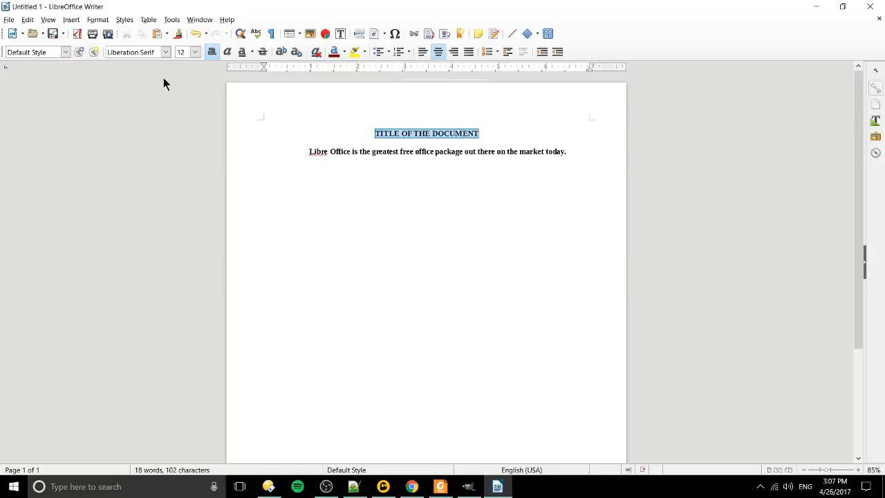
- Enlarge the title to size 60 and set its font to ChunkFive Ex
left_click(196, 53)
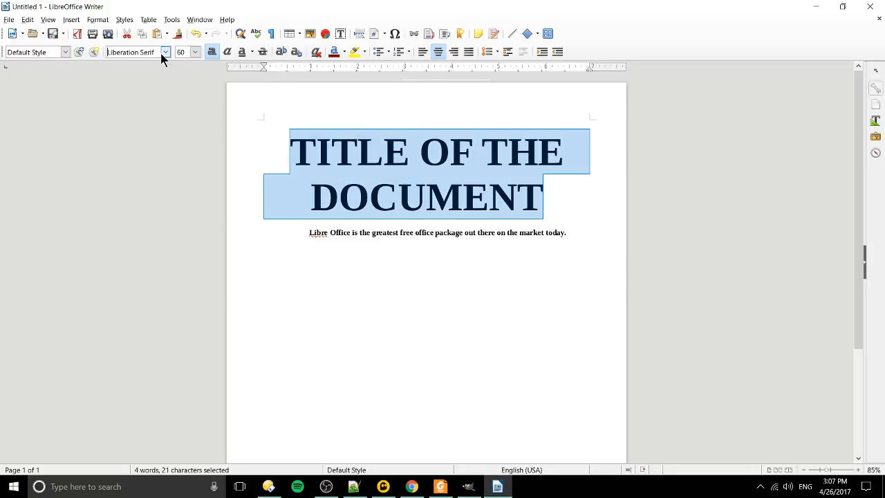
type("Caladea")
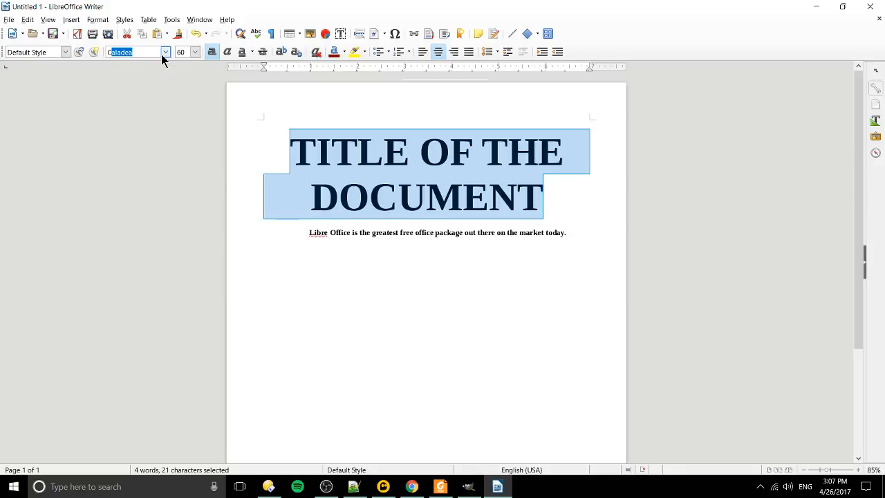
type("ChunkFive Ex")
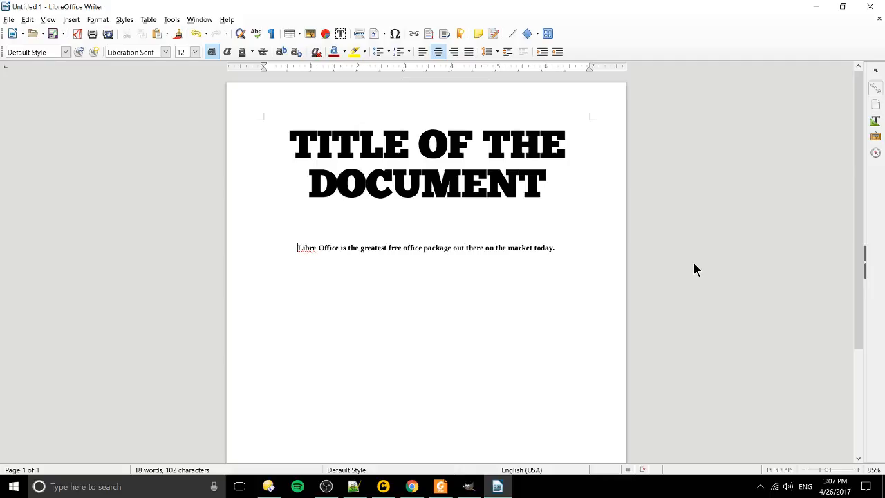
- Insert a default page header reading 'Chris' Tutorials', aligned right
left_click(72, 19)
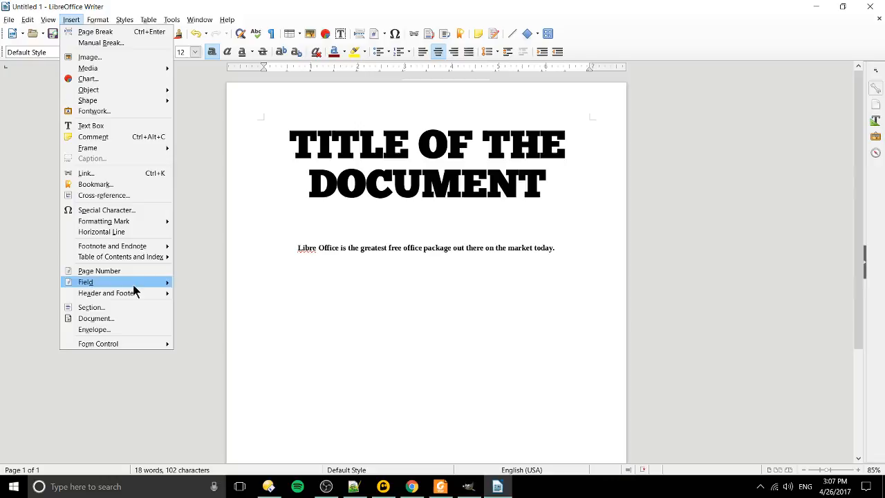
mouse_move(108, 293)
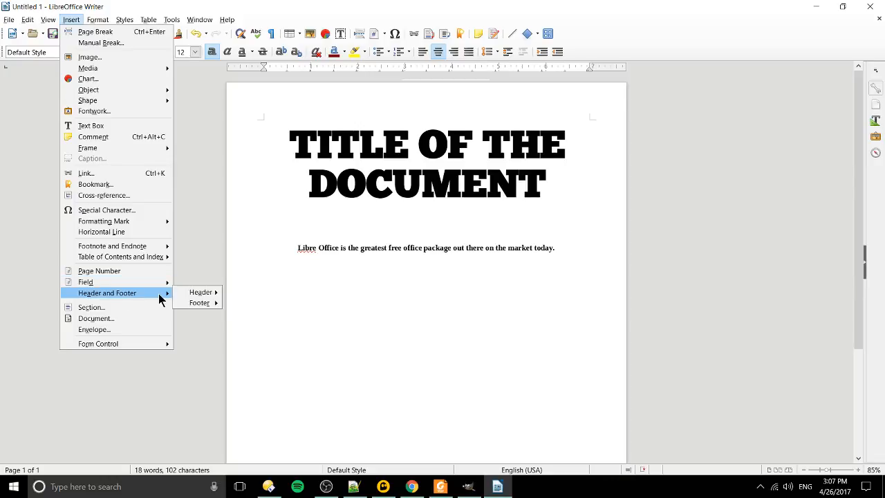
mouse_move(199, 292)
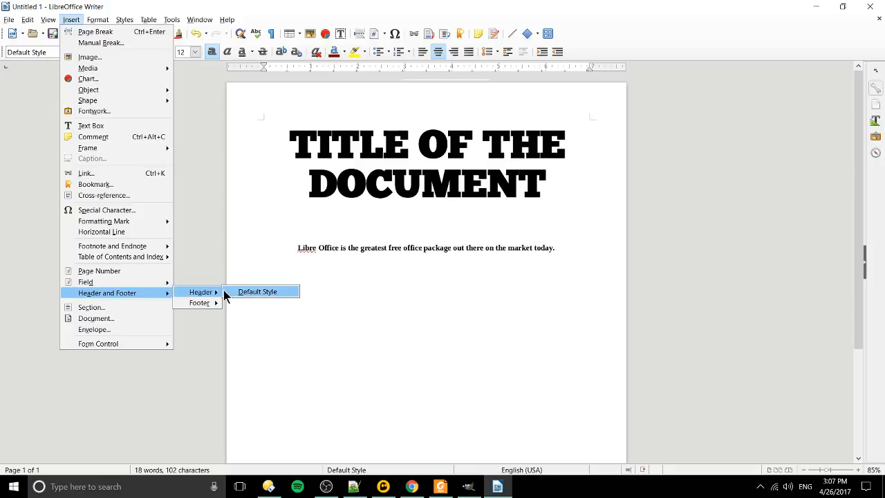
mouse_move(202, 295)
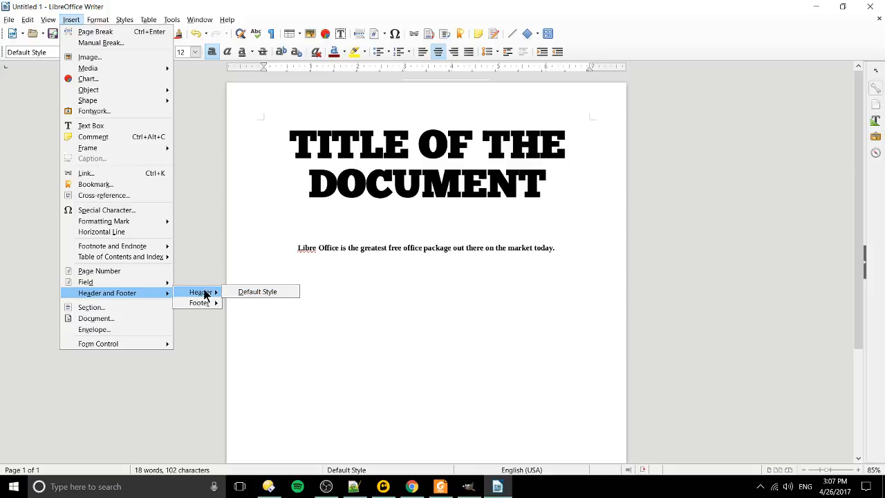
left_click(257, 290)
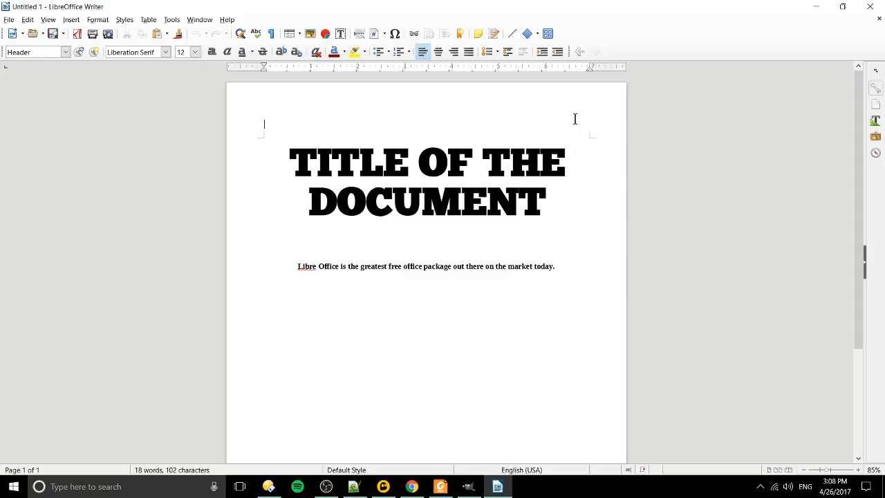
left_click(575, 119)
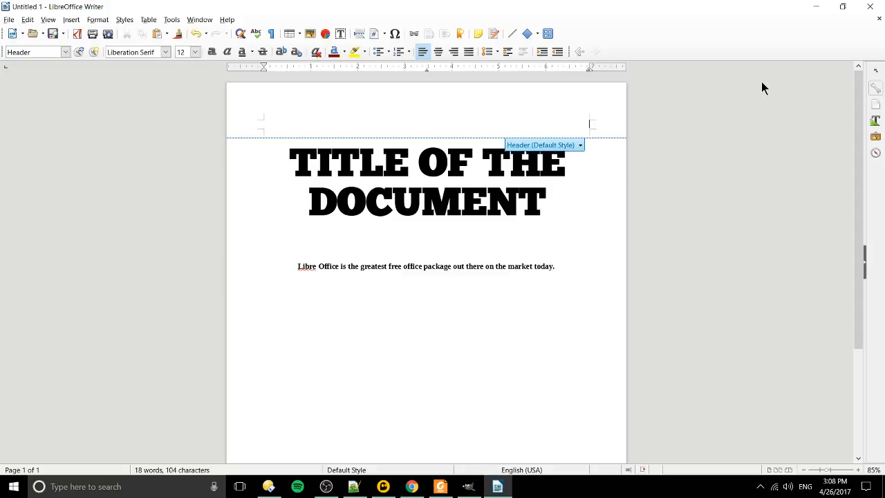
type("Chris' Tutorials")
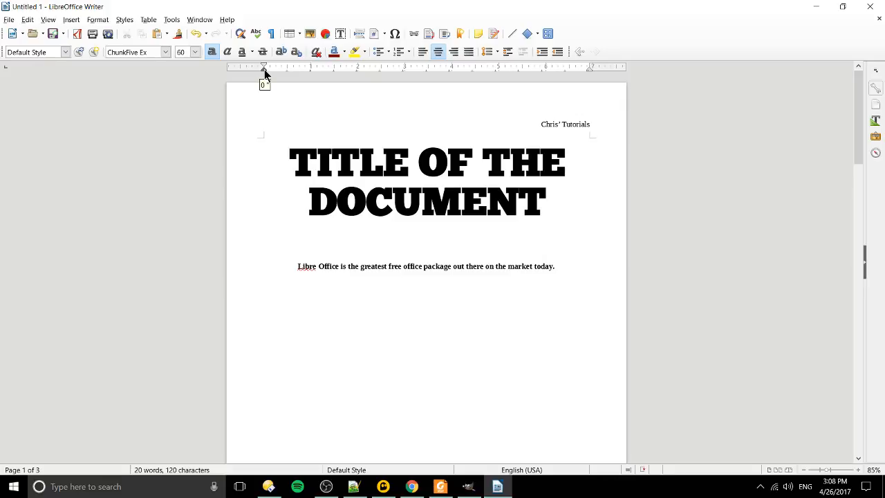
mouse_move(228, 77)
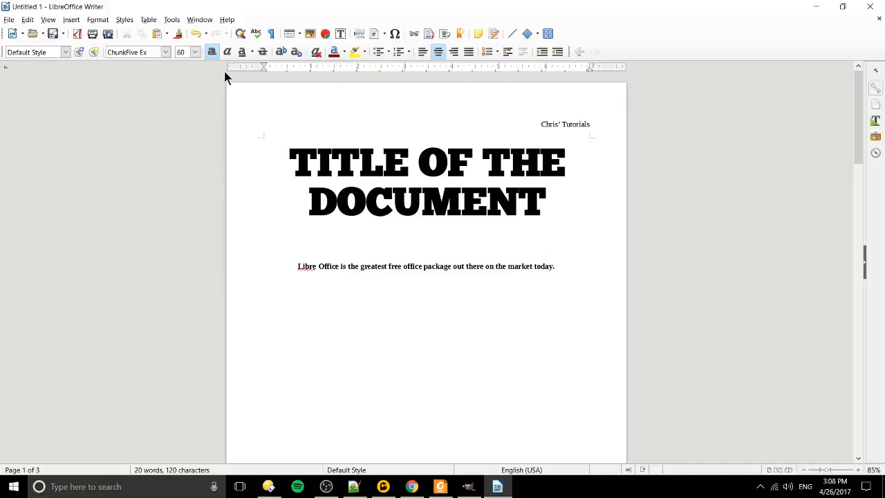
mouse_move(265, 72)
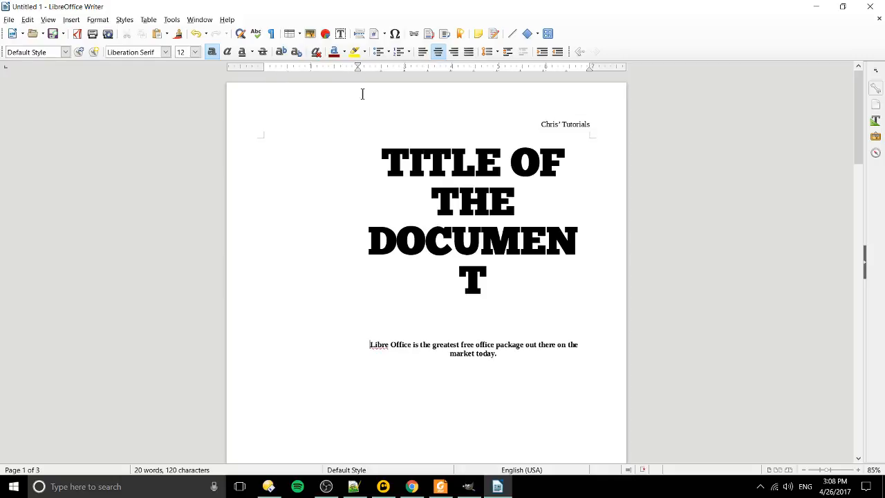
- Place the insertion point in the header, title and tagline paragraphs in turn
left_click(564, 125)
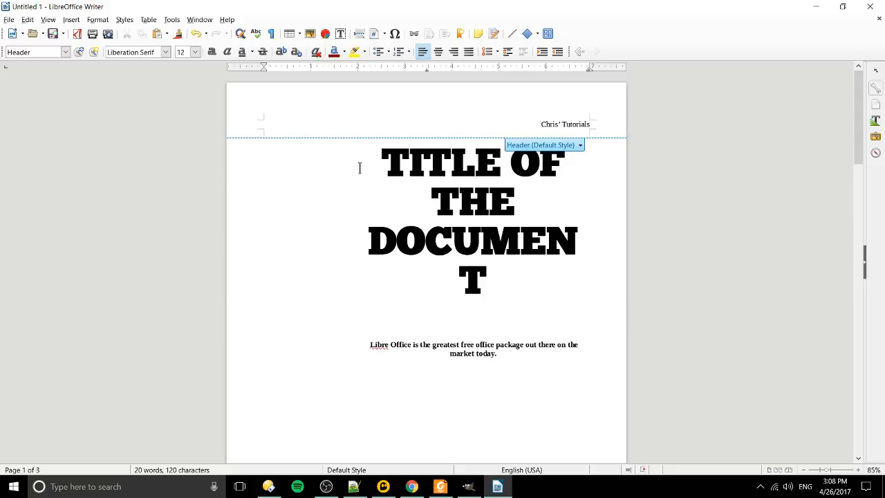
left_click(380, 163)
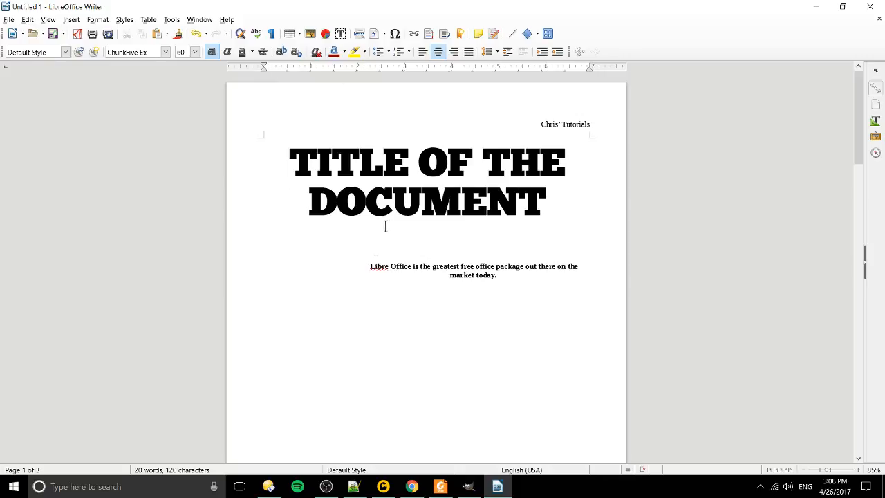
left_click(386, 265)
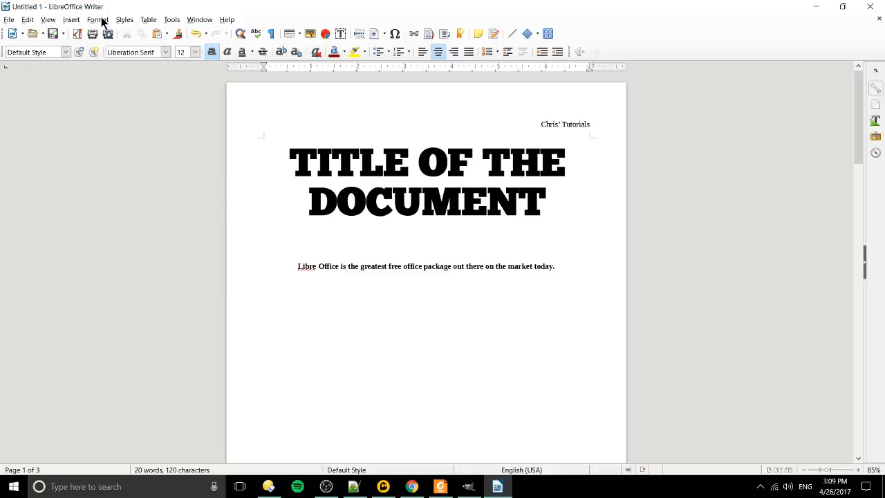
- Set the Left, Right, Top and Bottom page margins to 1.5 inches via Format > Page
left_click(97, 19)
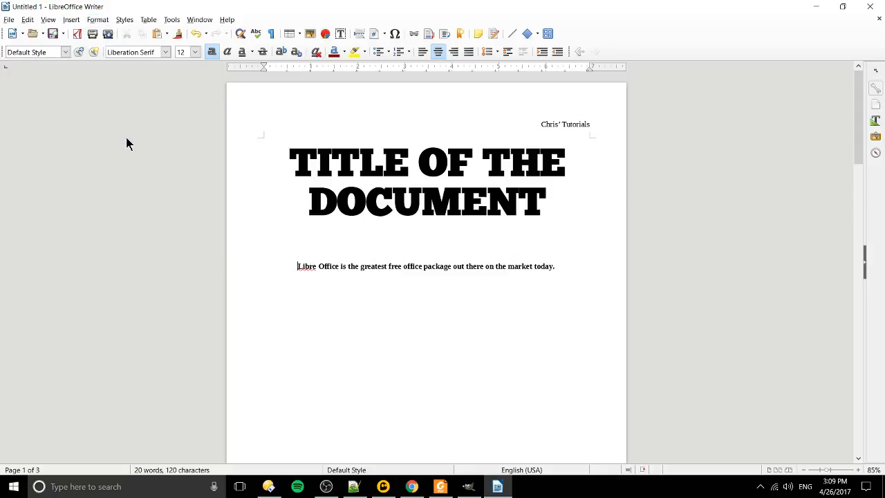
mouse_move(348, 186)
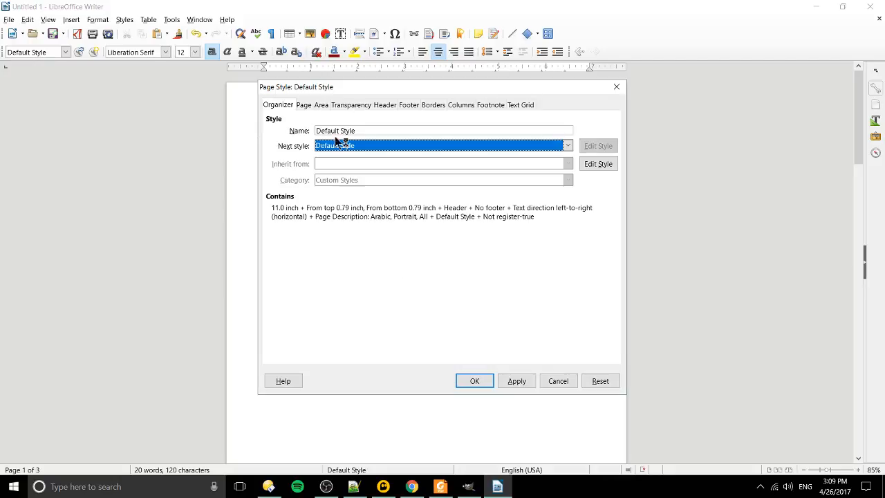
left_click(305, 105)
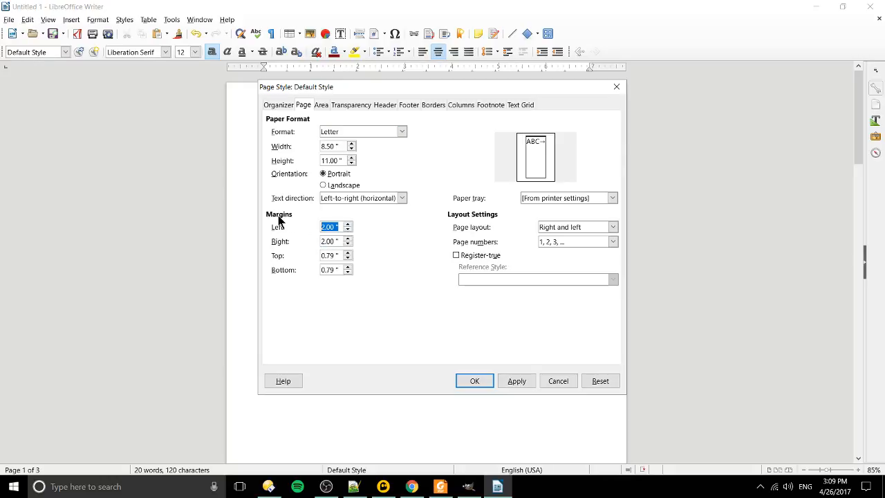
type("1.5")
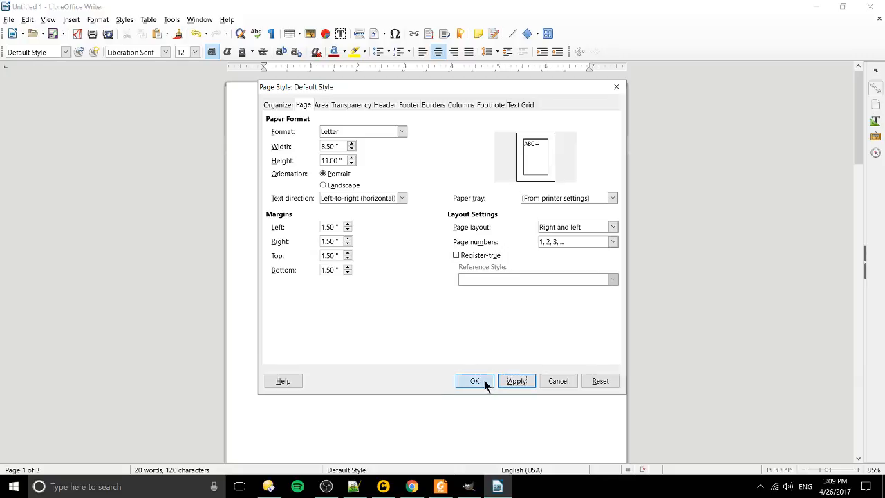
left_click(474, 381)
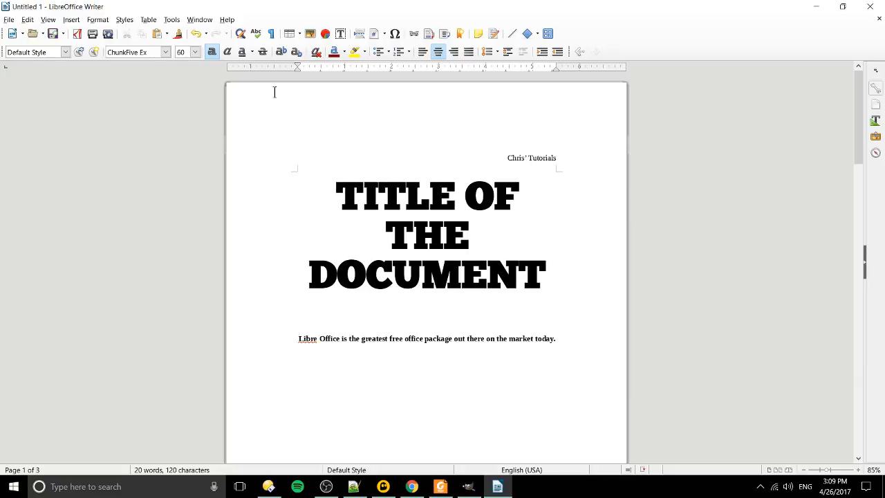
- Scroll back to the title and place the insertion point in it
scroll("down", 3)
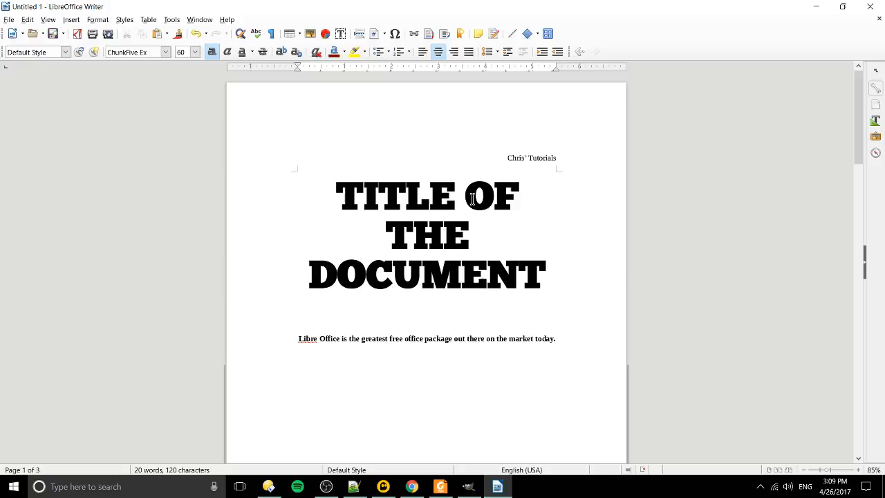
left_click(467, 235)
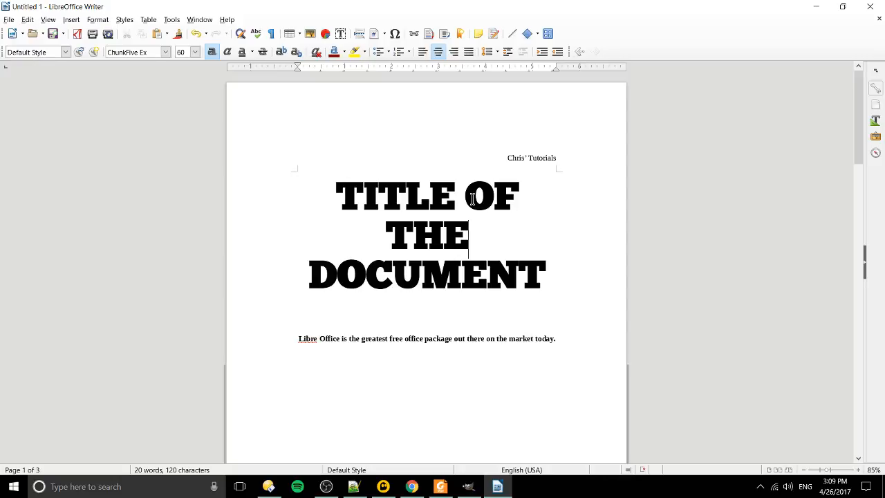
left_click(9, 19)
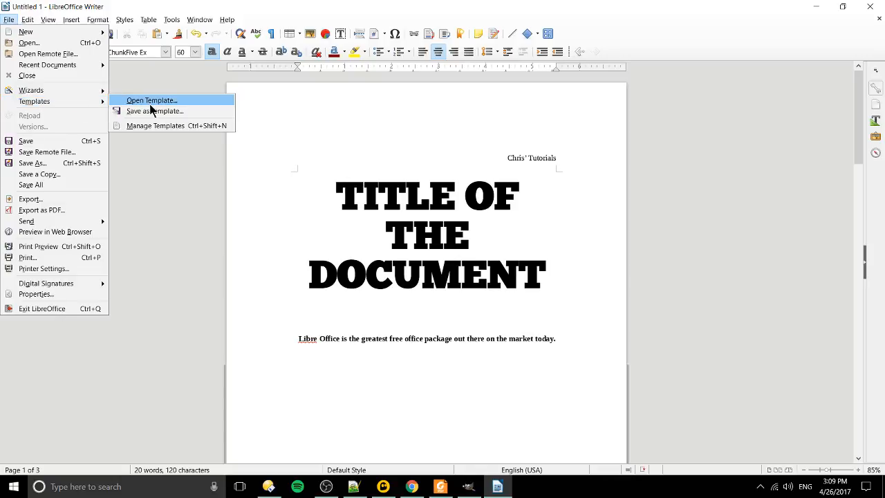
- Open the Businesscard-with-logo template from the template gallery
left_click(151, 100)
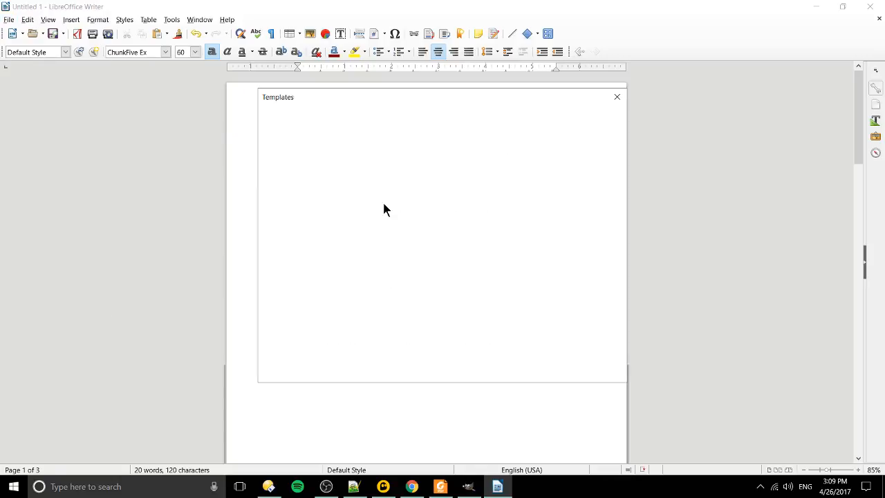
left_click(567, 149)
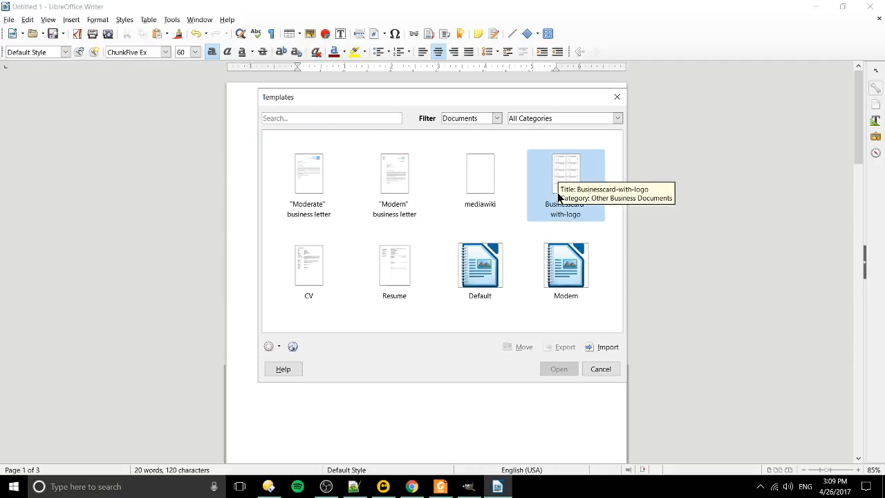
double_click(565, 173)
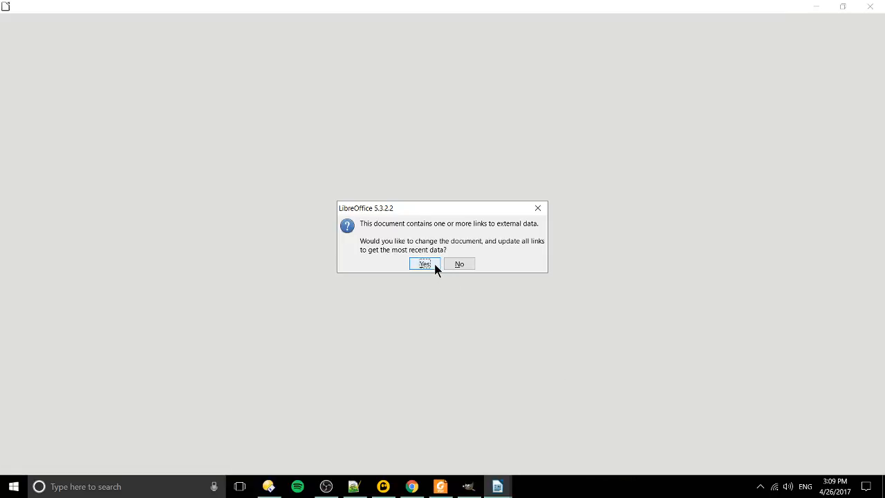
left_click(423, 263)
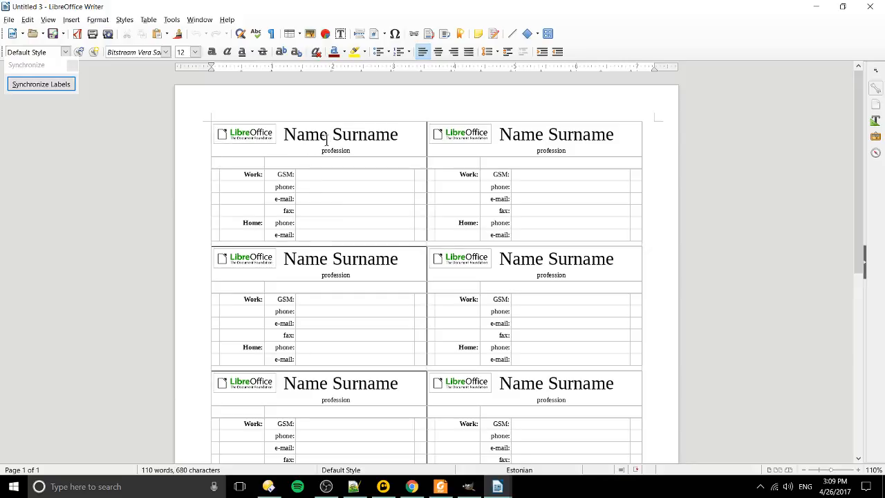
left_click(326, 135)
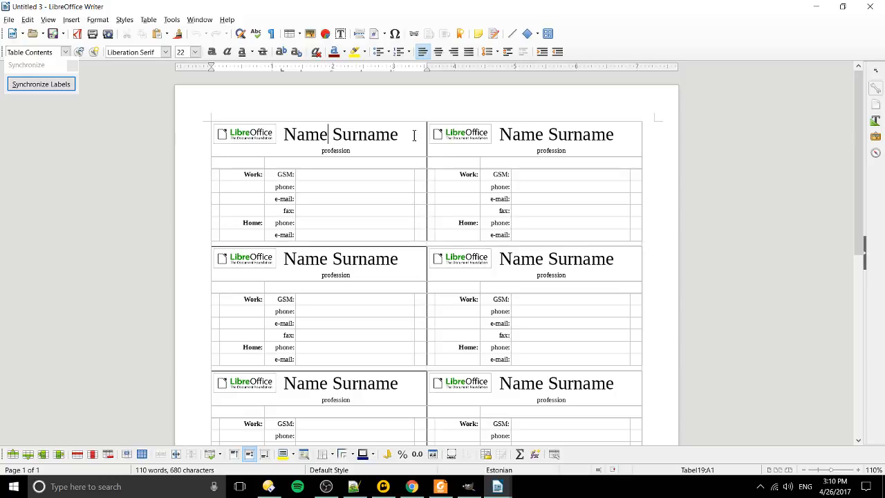
type("Chris’")
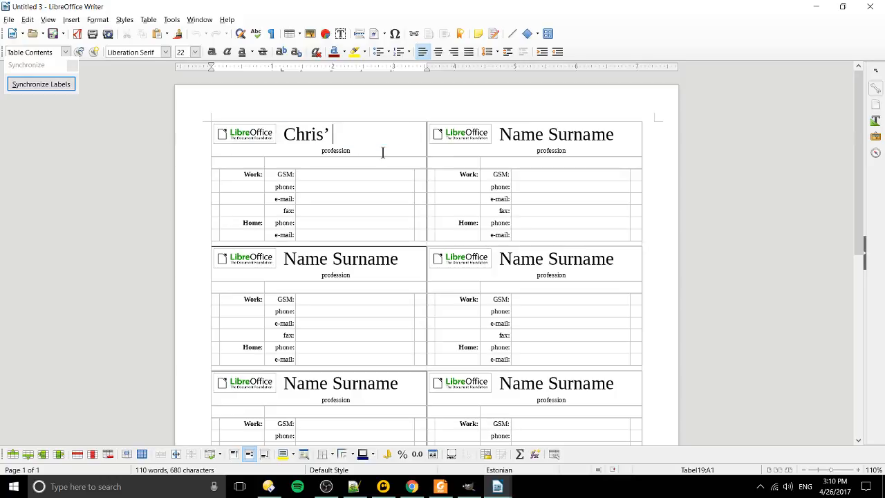
type("Tutorials")
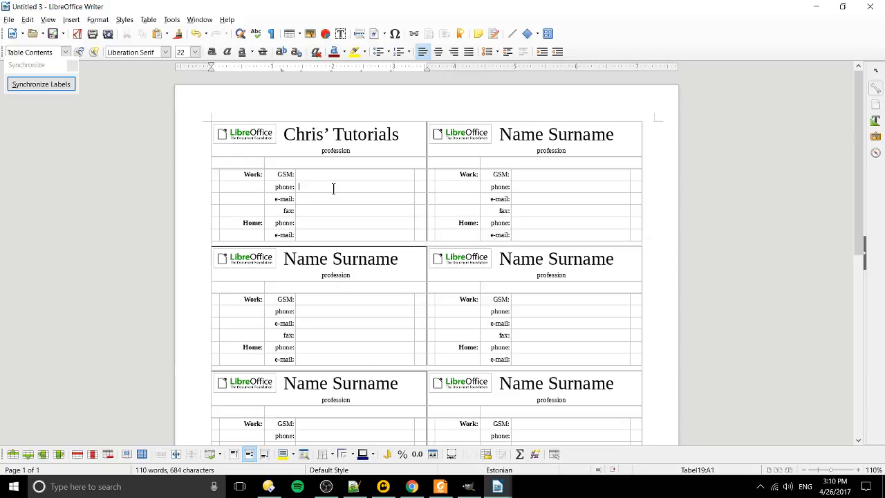
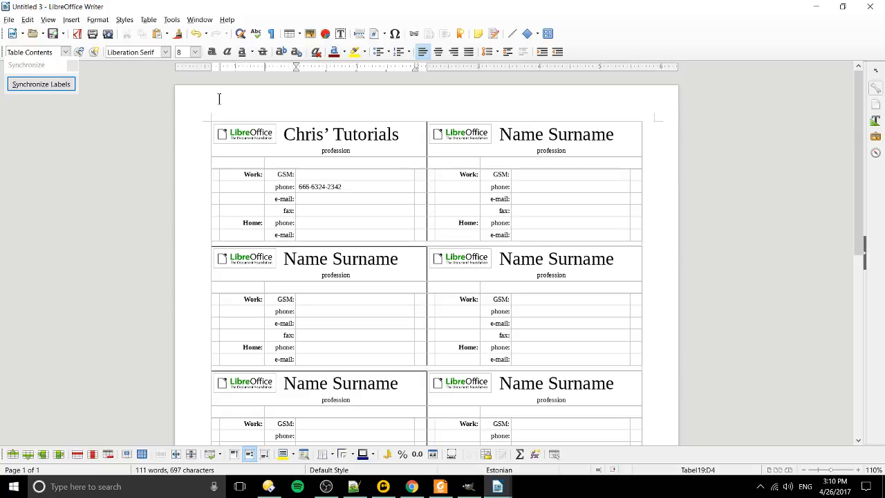
- Return to the File menu to start another document
left_click(9, 19)
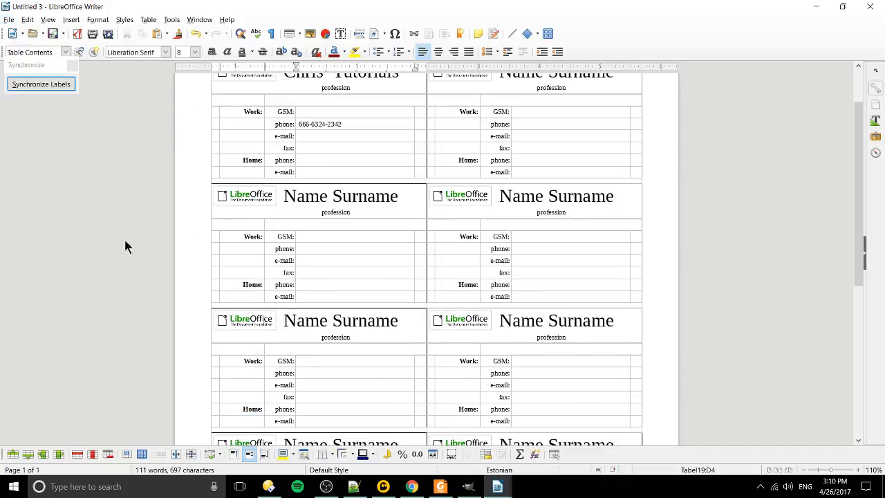
left_click(108, 33)
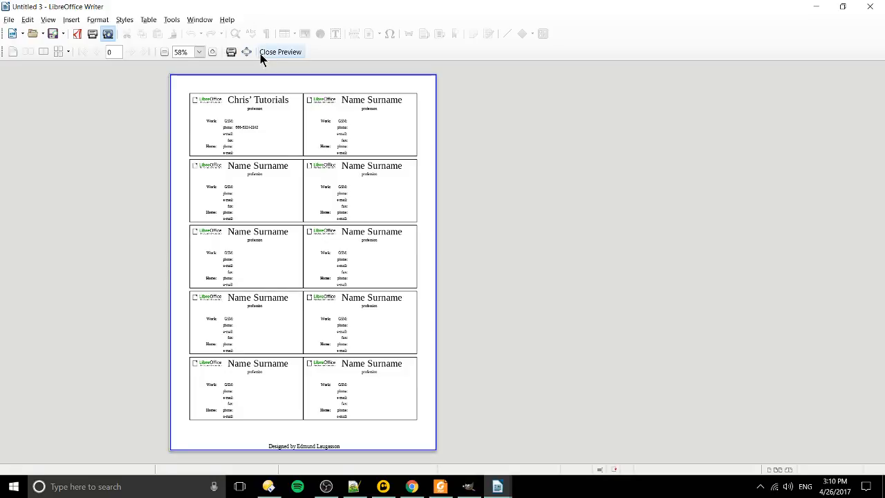
left_click(279, 51)
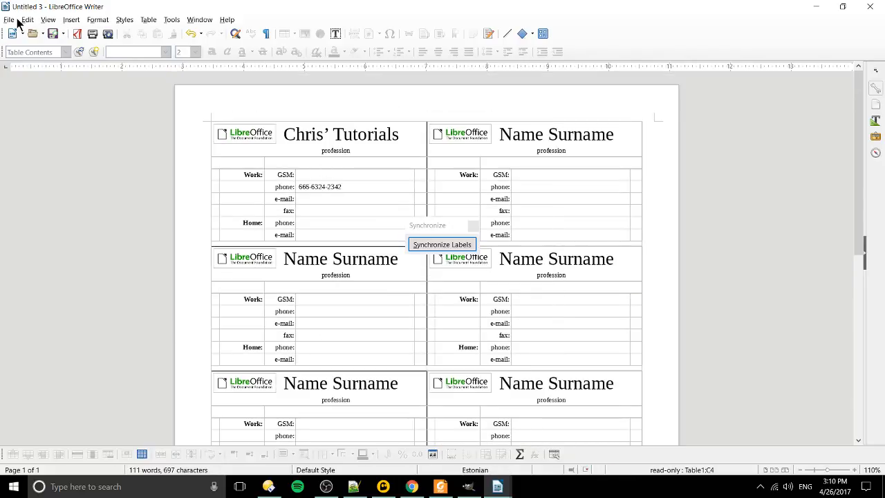
left_click(9, 20)
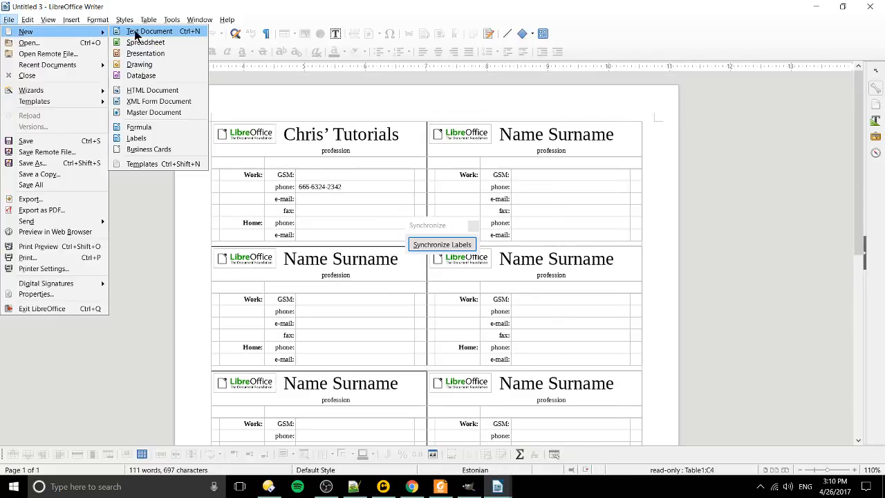
- Start a new blank document and write the misspelled word 'appl'
left_click(150, 30)
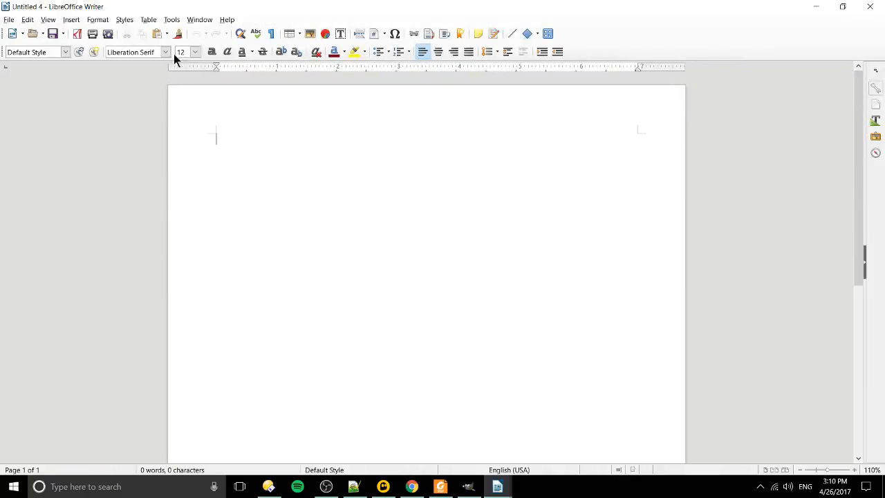
left_click(171, 19)
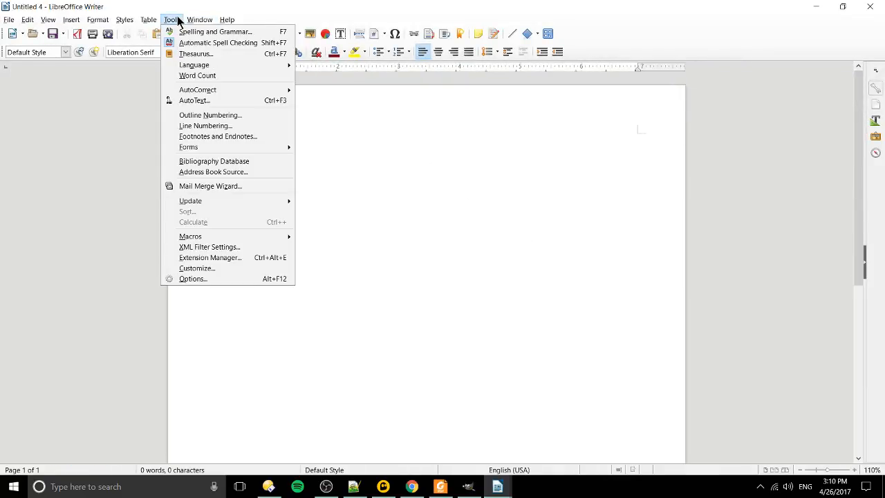
mouse_move(216, 32)
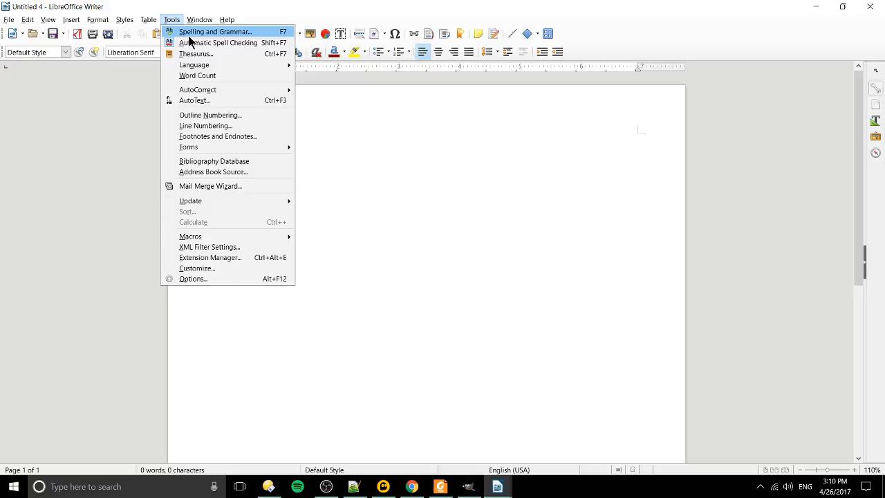
type("appl")
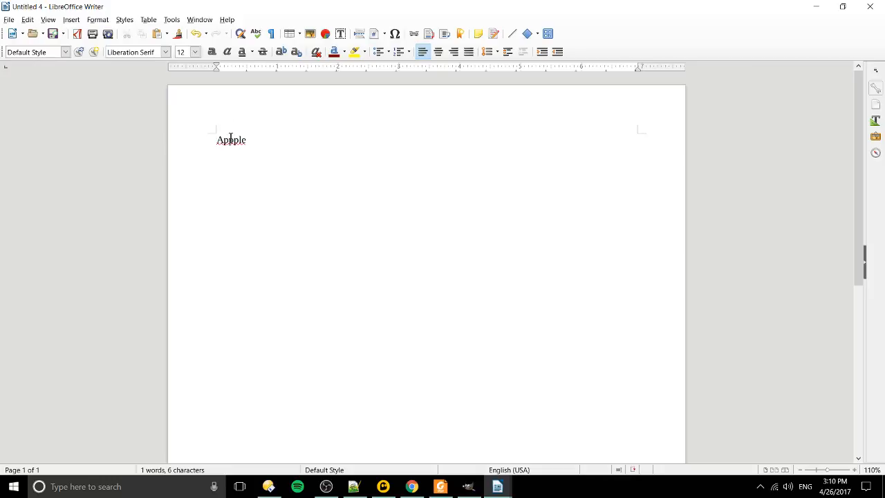
right_click(231, 138)
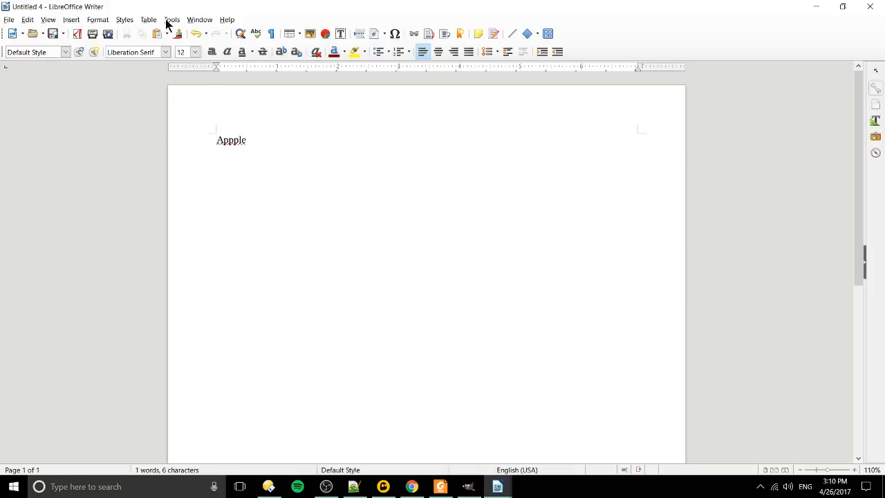
- Run Spelling and Grammar, correct the word to 'Apple', and close the checker
left_click(171, 19)
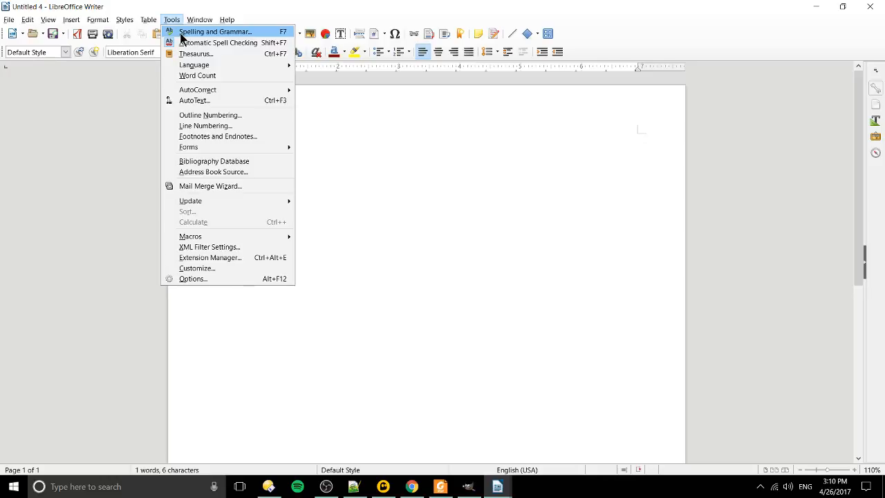
left_click(216, 30)
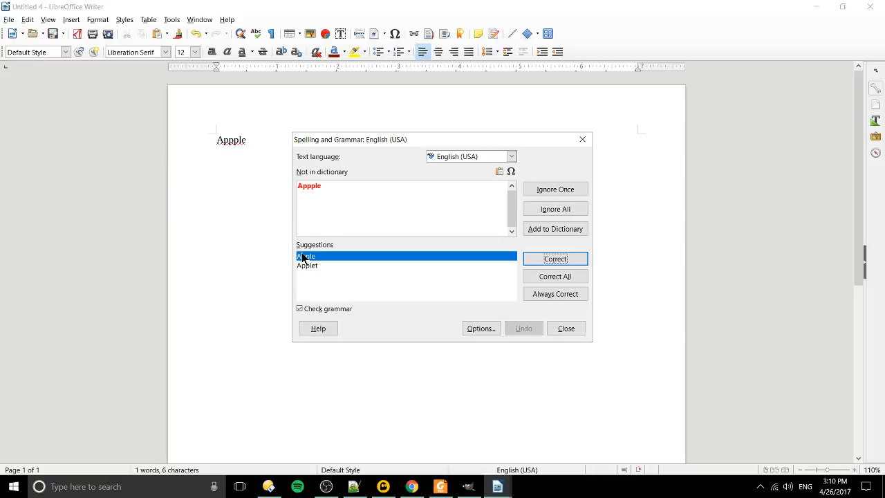
left_click(555, 259)
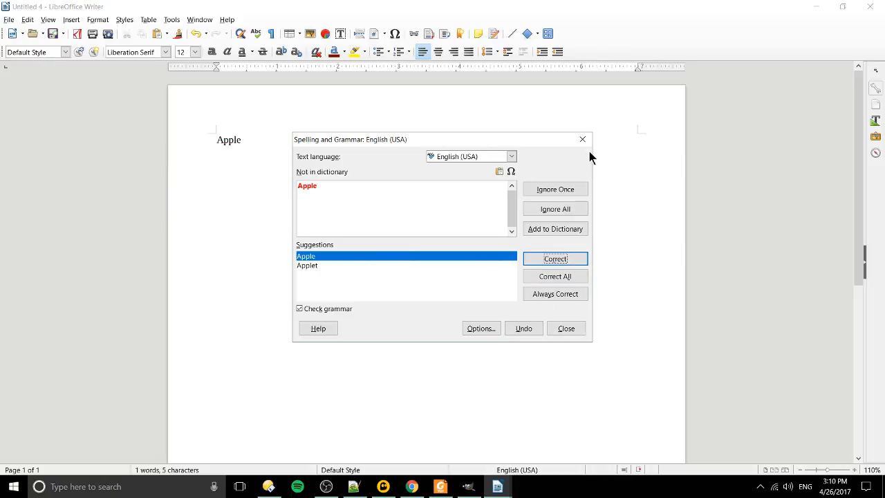
left_click(556, 258)
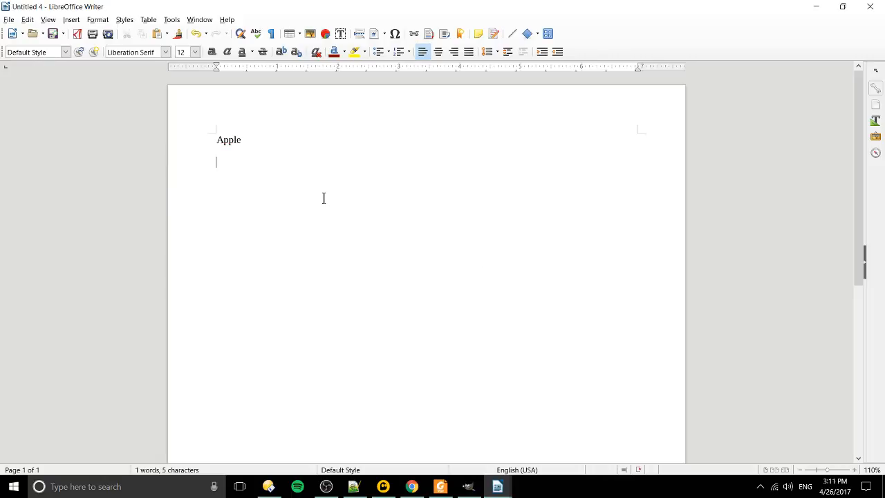
- Insert a 4x4 table below Apple with header row Name, Price, Date, Vendor
left_click(288, 33)
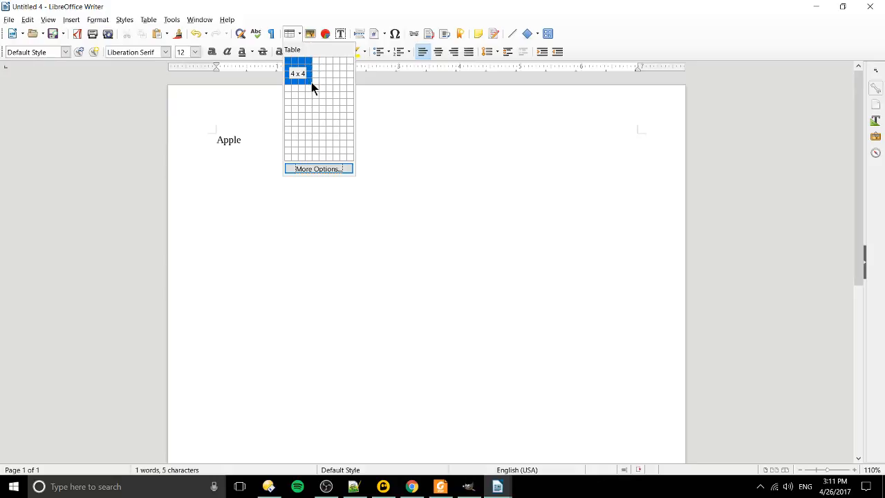
left_click(299, 74)
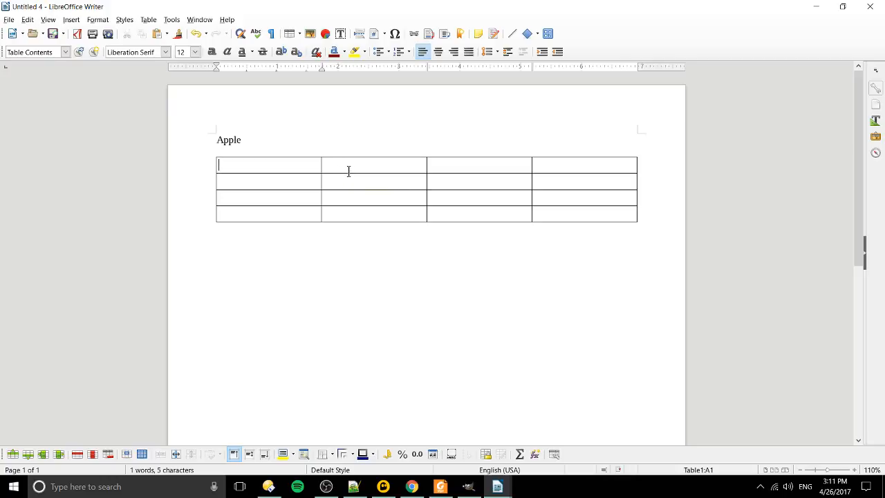
type("Pric")
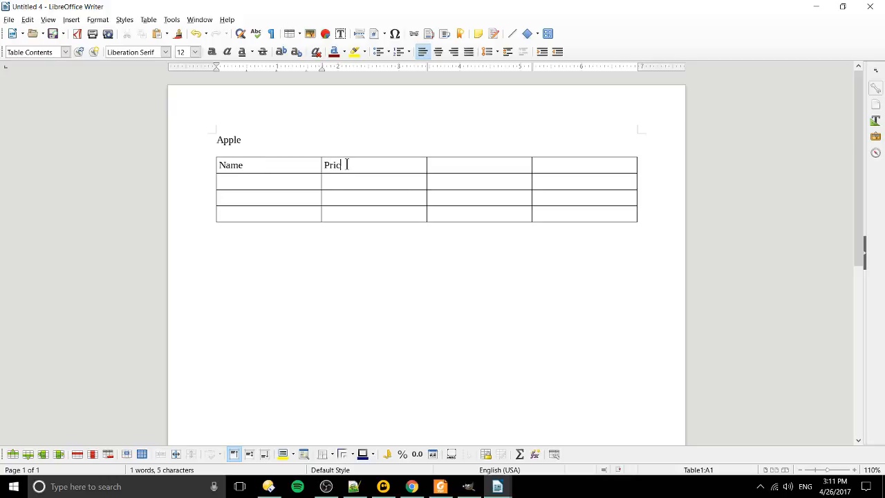
type("Date")
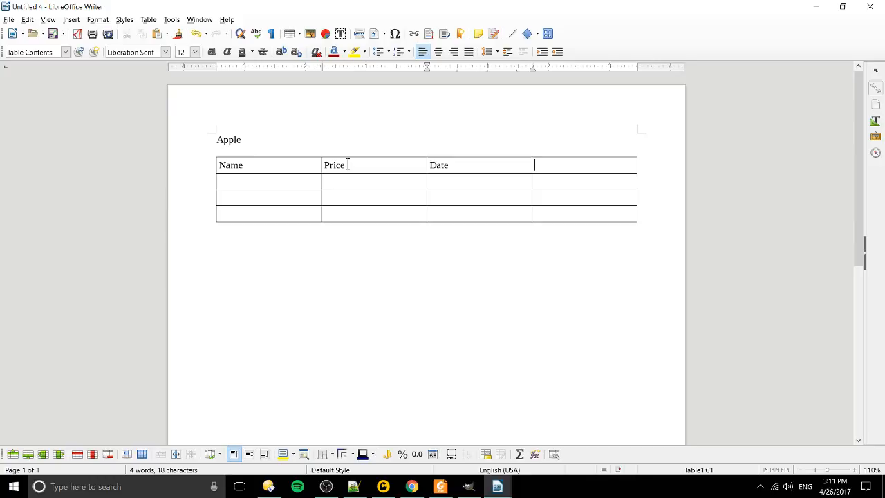
type("Vendor")
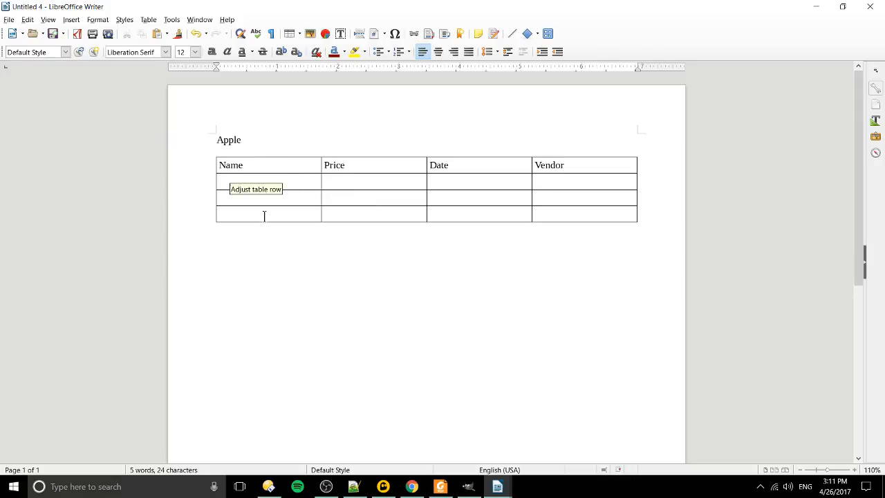
mouse_move(327, 33)
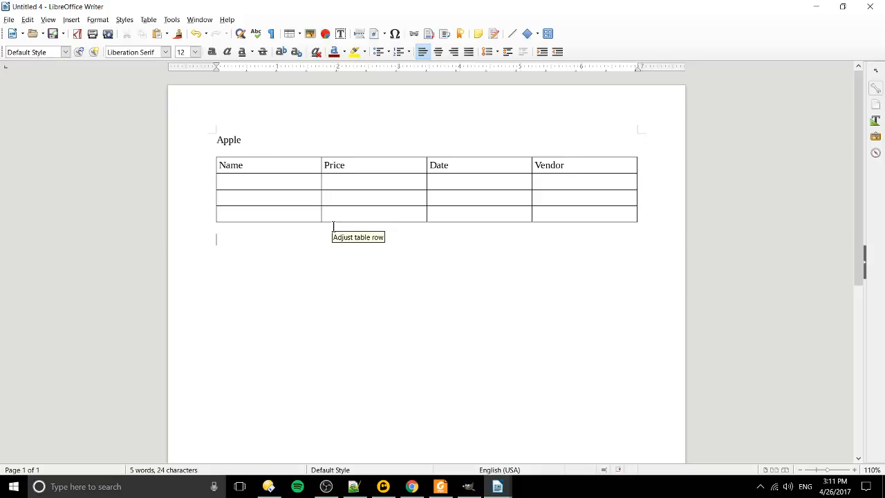
mouse_move(332, 250)
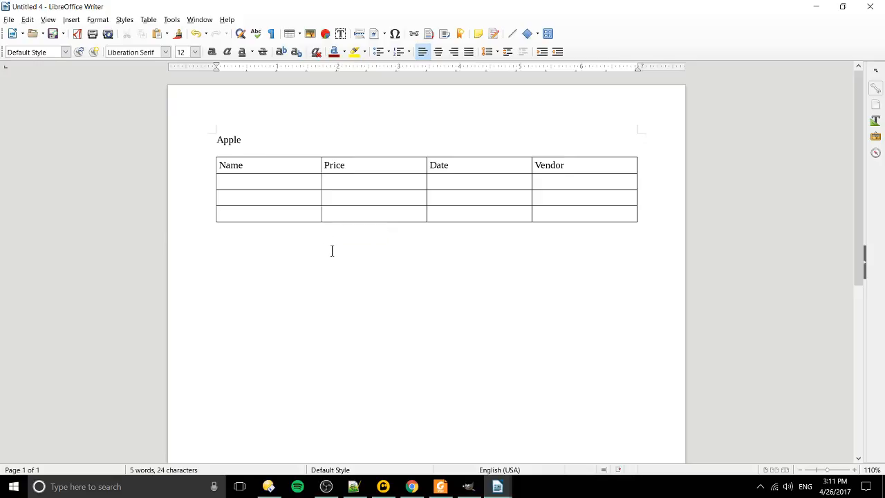
mouse_move(302, 252)
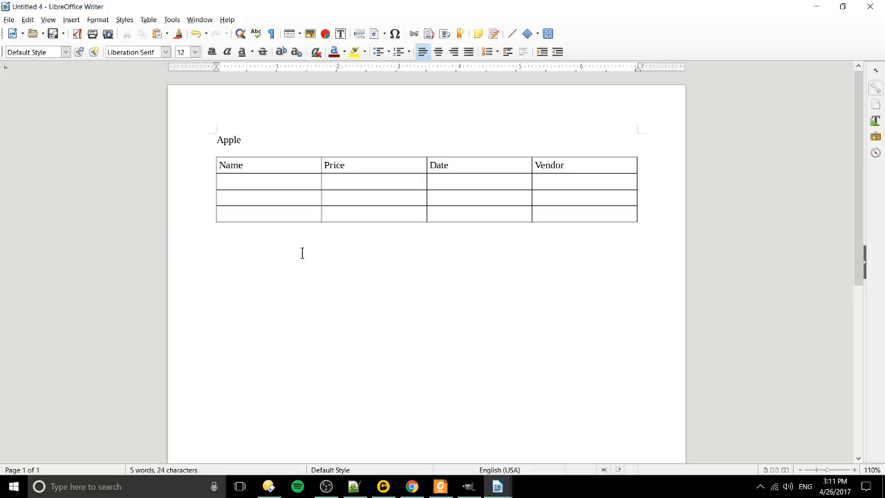
mouse_move(292, 33)
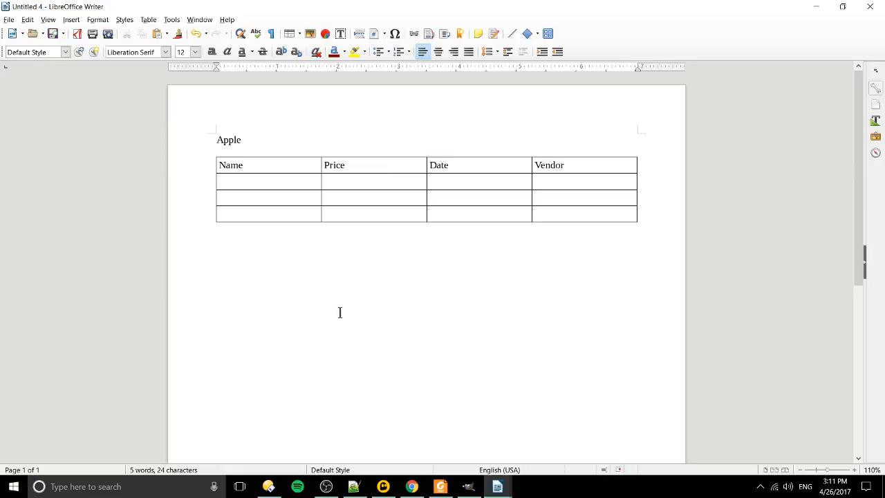
- Replace the word Apple with filler lines such as 'Aasdf' and 'f' above the table
left_click(216, 239)
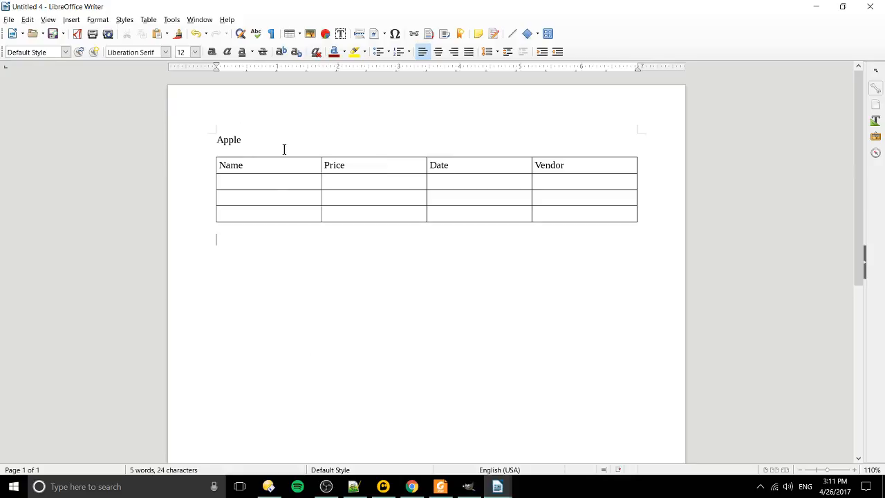
double_click(230, 140)
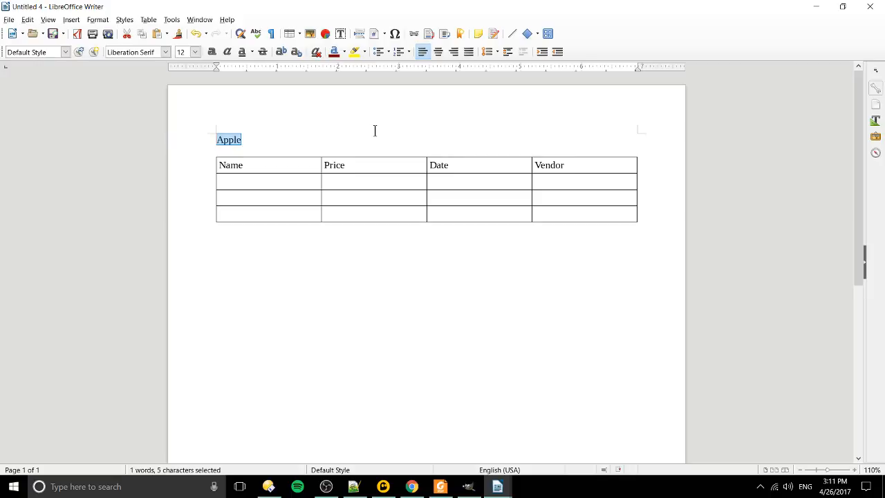
type("Aasdfa")
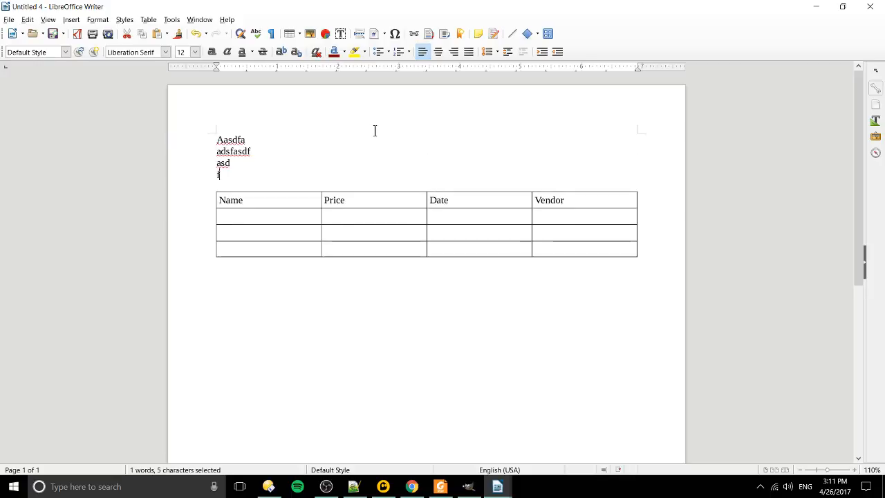
type("f")
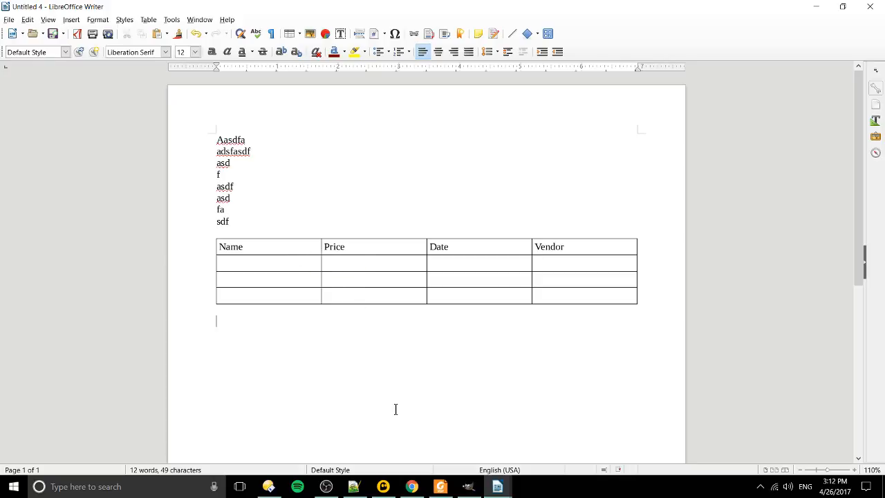
mouse_move(326, 246)
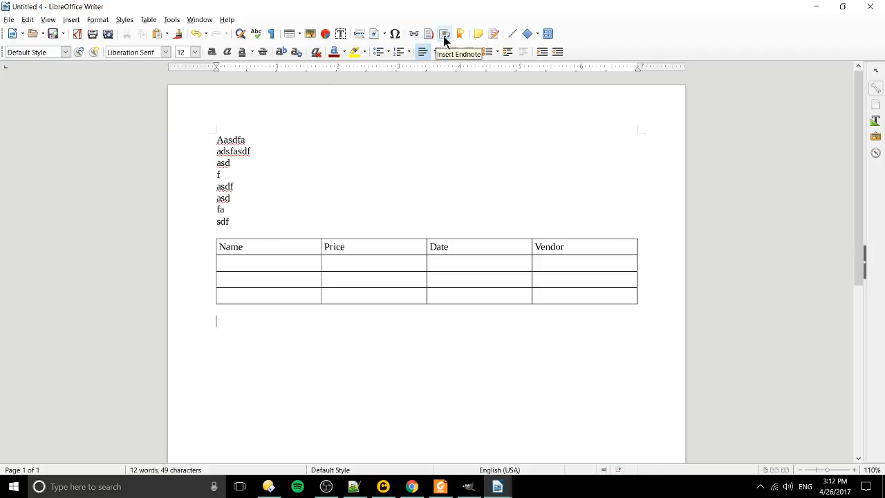
mouse_move(569, 17)
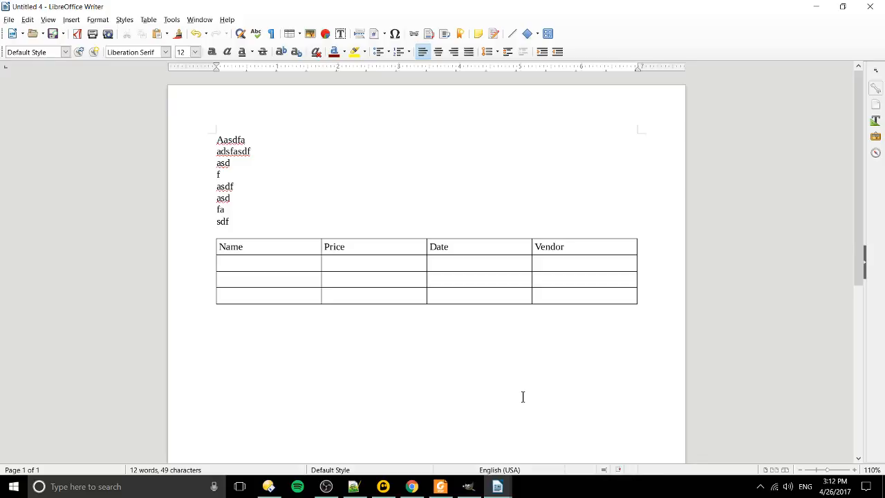
- Search Windows for 'libreoffice' so the LibreOffice app shows as best match
left_click(217, 321)
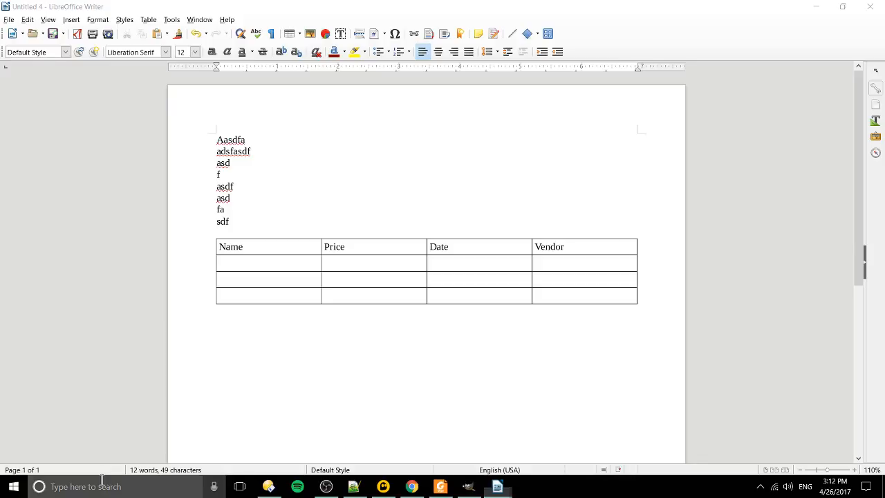
left_click(11, 487)
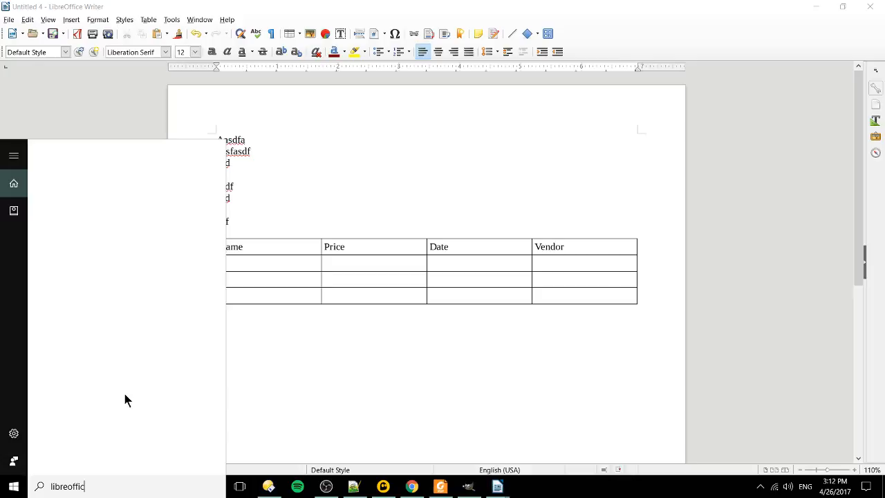
left_click(67, 487)
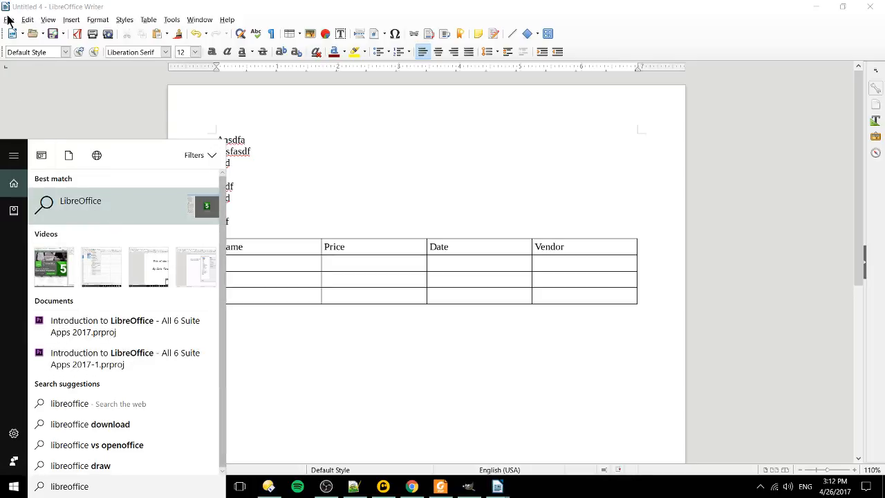
- Return to Writer and show the File menu's New document types
left_click(8, 19)
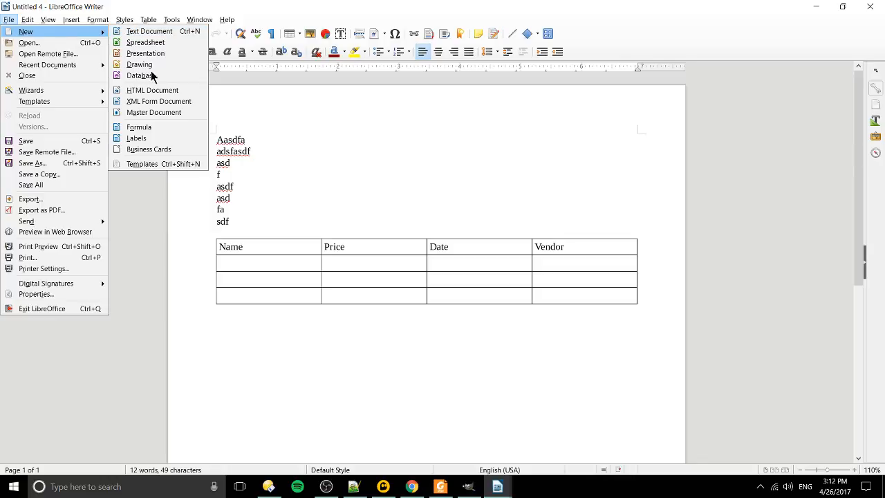
mouse_move(145, 52)
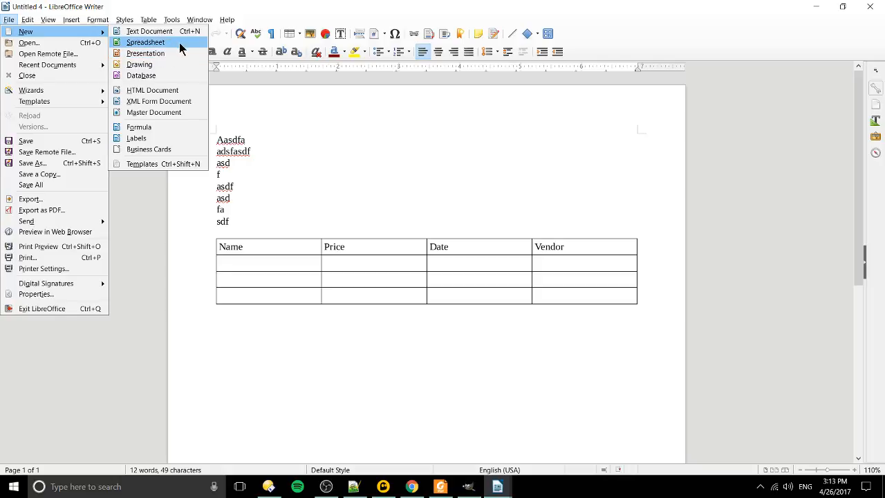
mouse_move(140, 65)
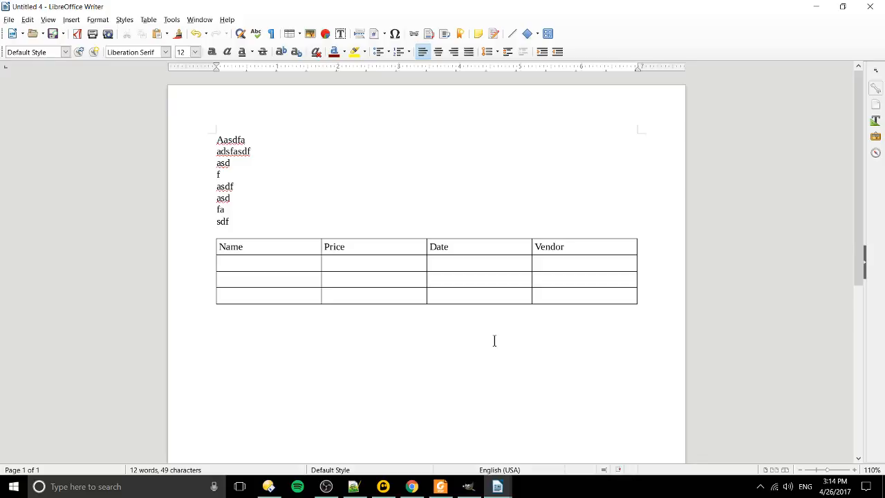
left_click(217, 321)
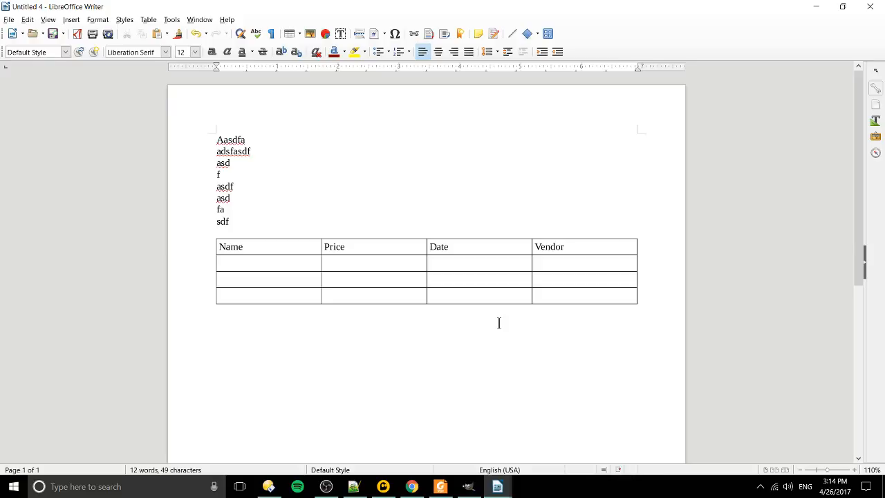
left_click(215, 321)
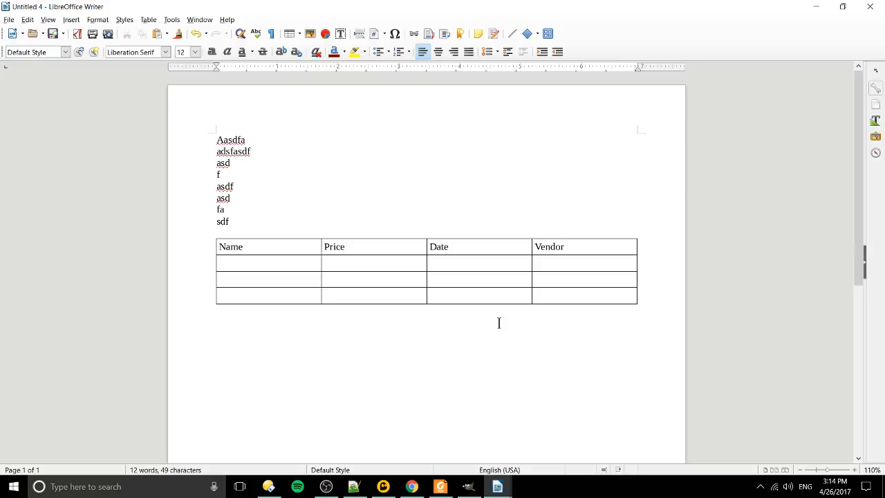
left_click(215, 321)
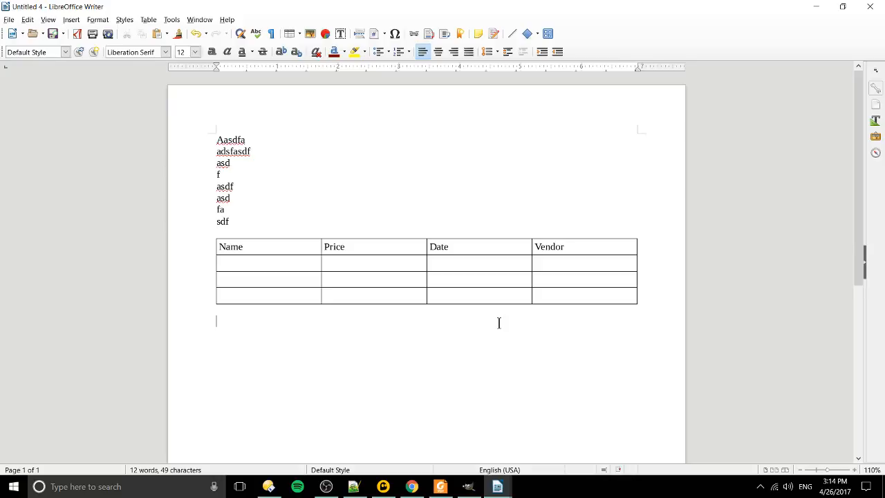